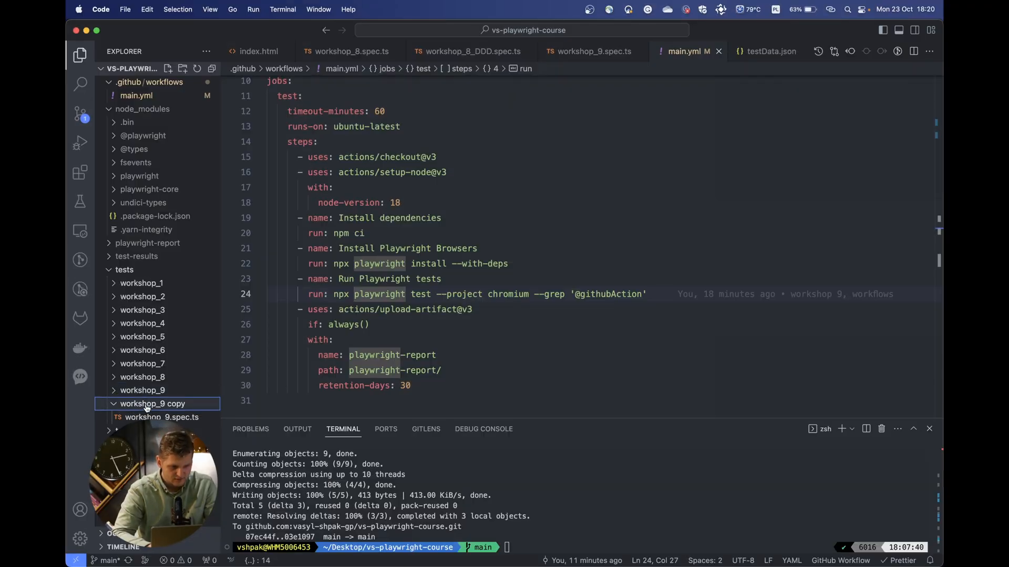
# Rename the copied folder to workshop_10, glance at main.yml, and return to workshop_10.spec.ts.
pyautogui.doubleClick(147, 403)
pyautogui.write('10')
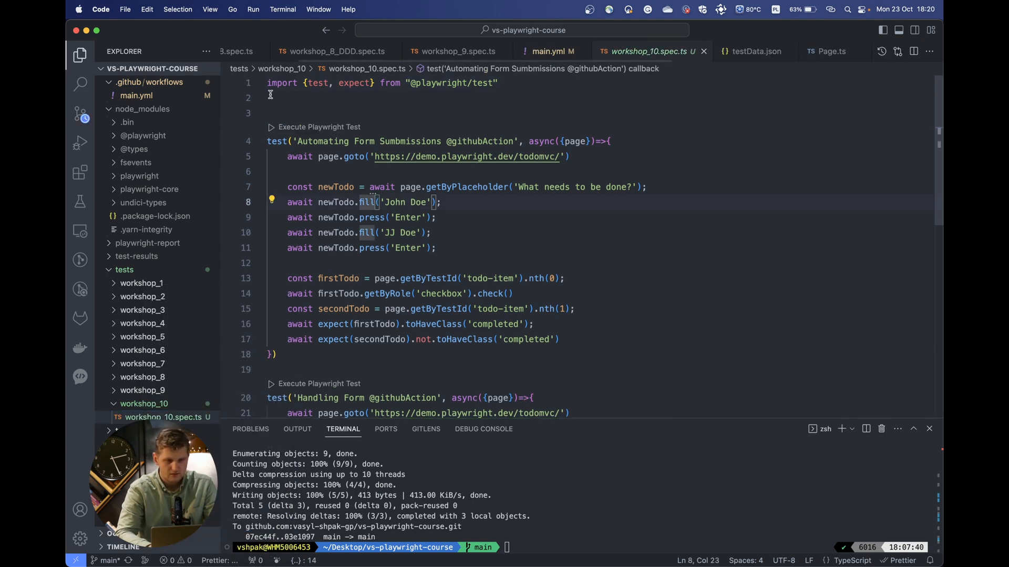
pyautogui.scroll(-3)
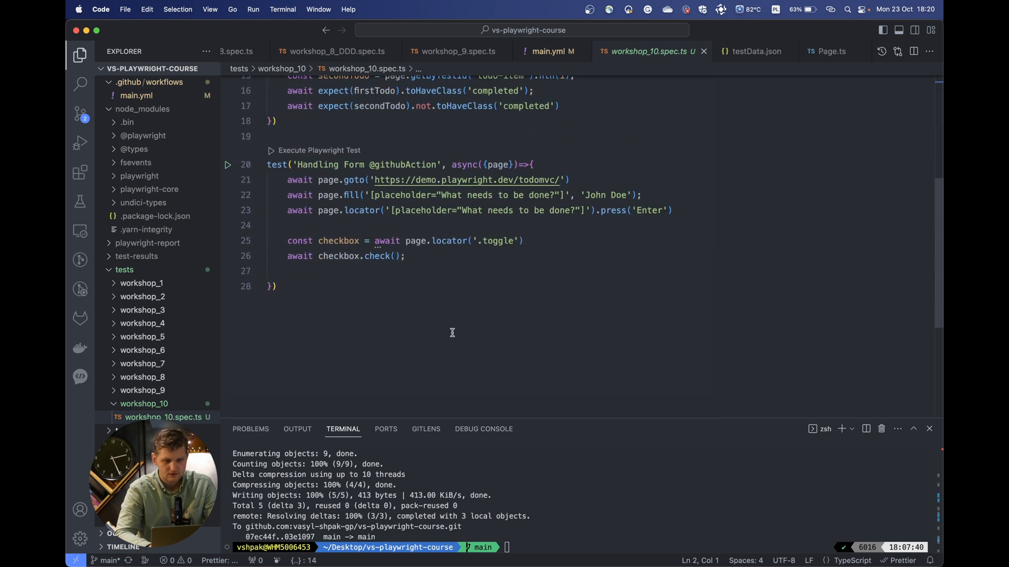
pyautogui.click(549, 50)
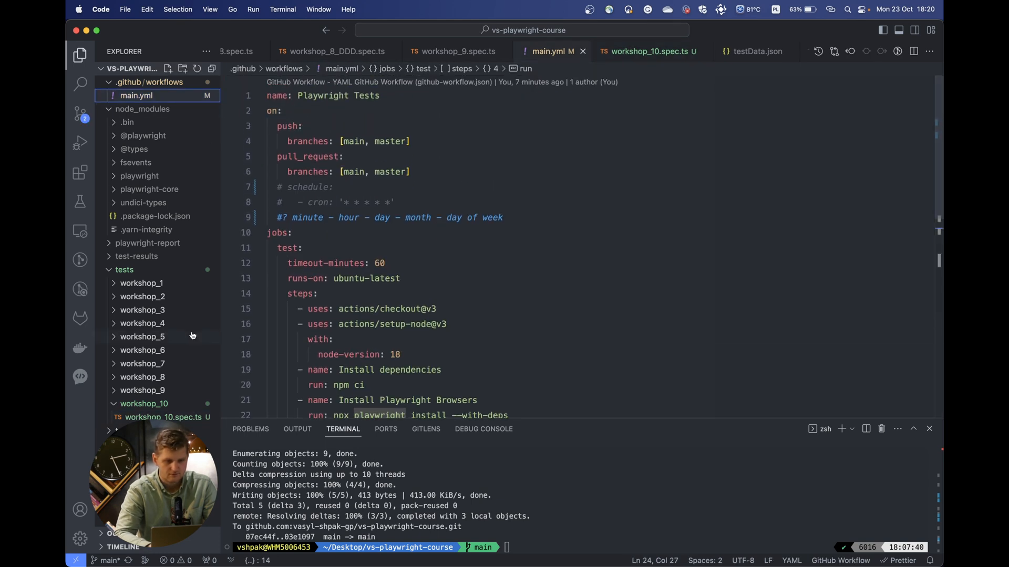
pyautogui.click(647, 51)
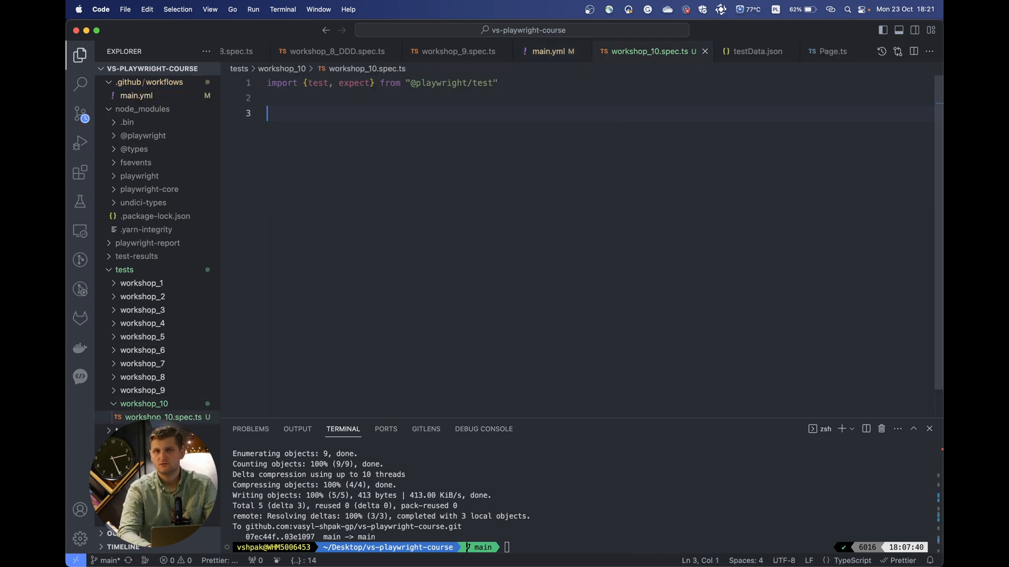
# Write test('Interact with elements', async({page})=>{ await page.goto() }) in workshop_10.spec.ts.
pyautogui.write("test('")
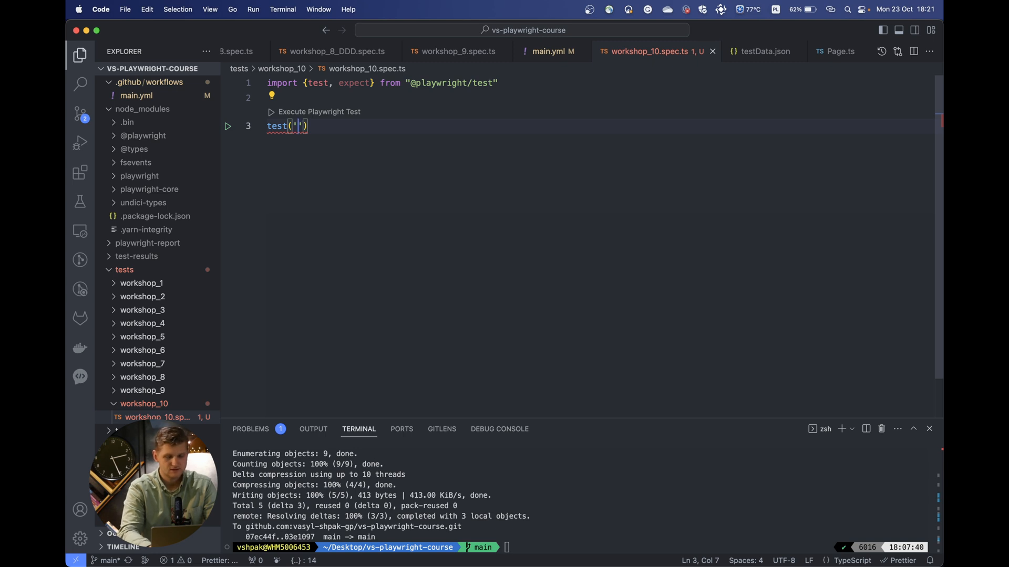
pyautogui.write('Interact with elements')
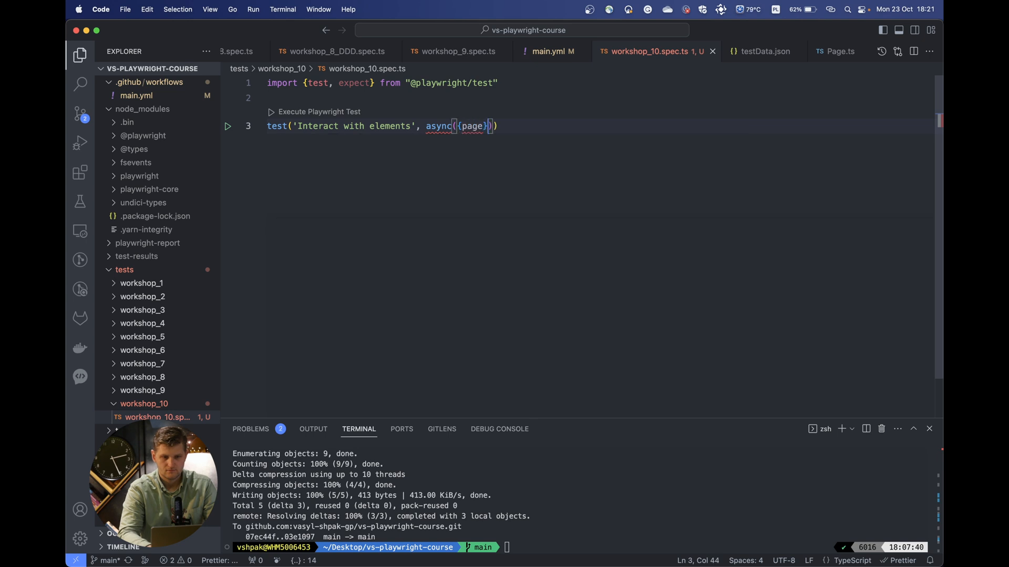
pyautogui.write('=>{')
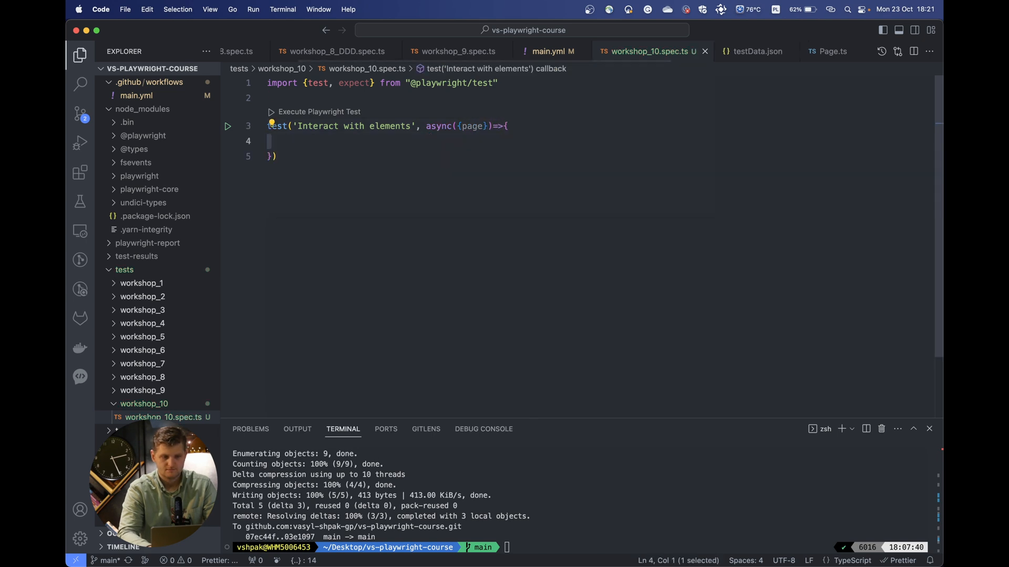
pyautogui.write('addEventListener')
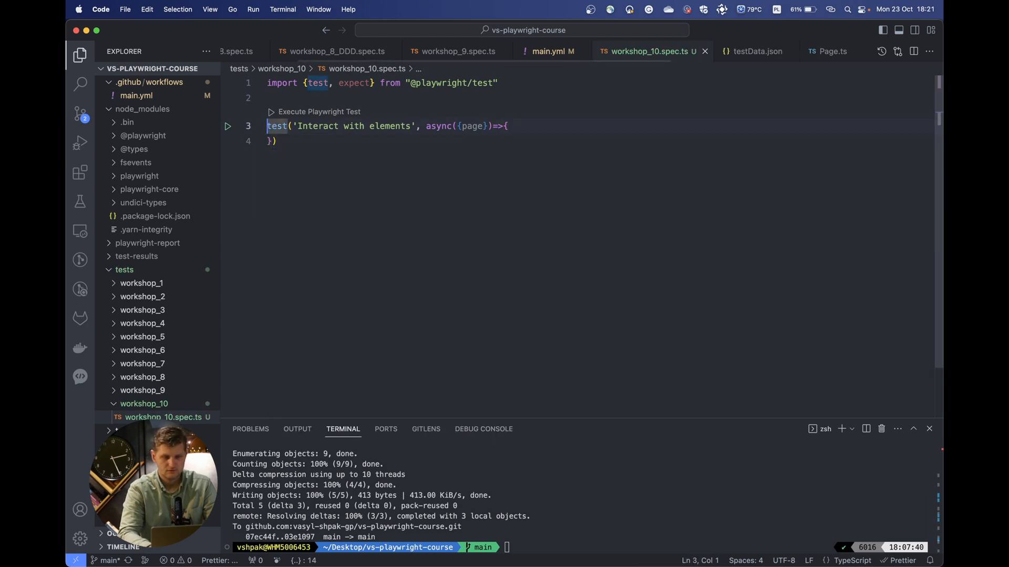
pyautogui.write('awiat')
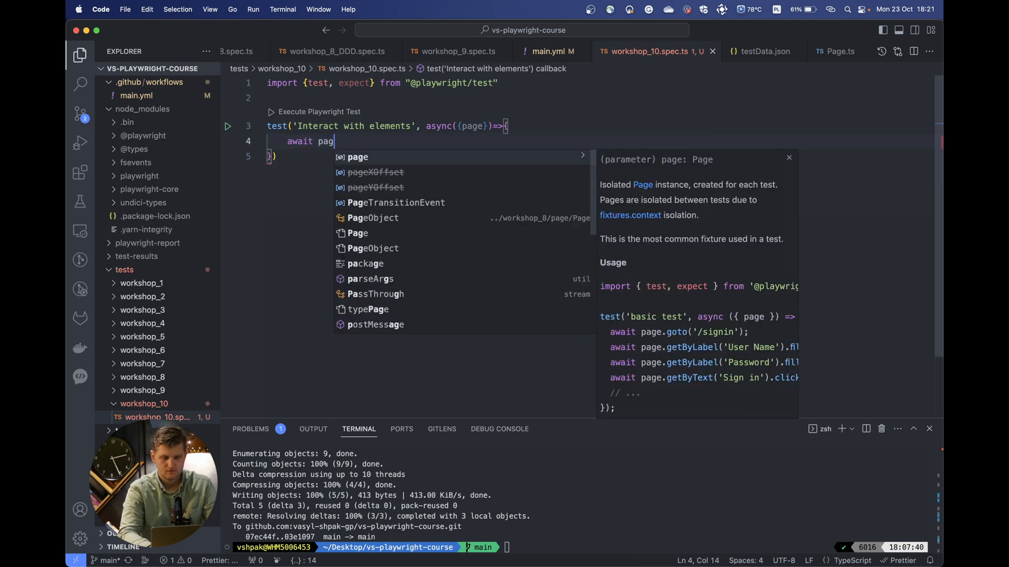
pyautogui.write('e.goto()')
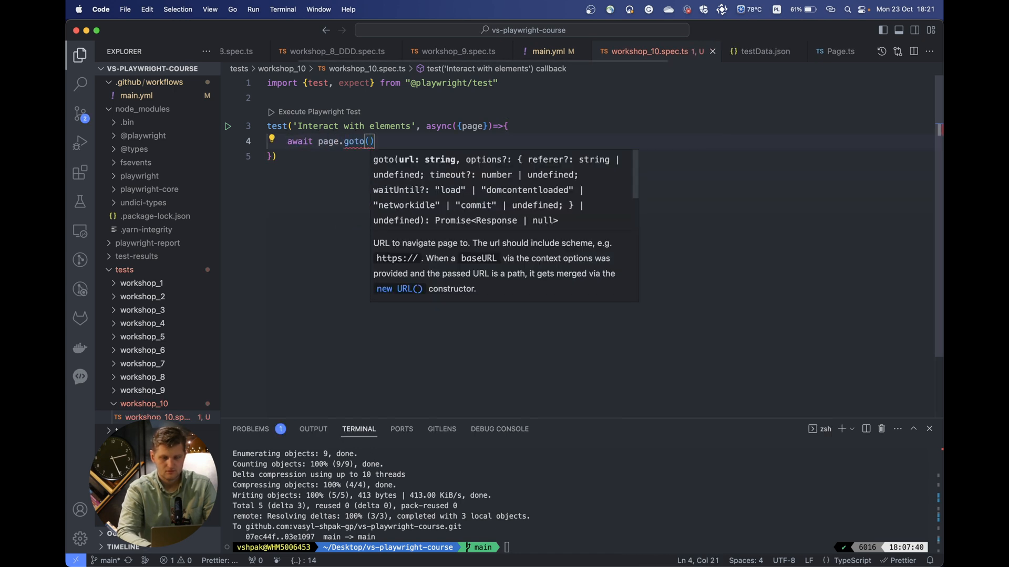
pyautogui.click(142, 390)
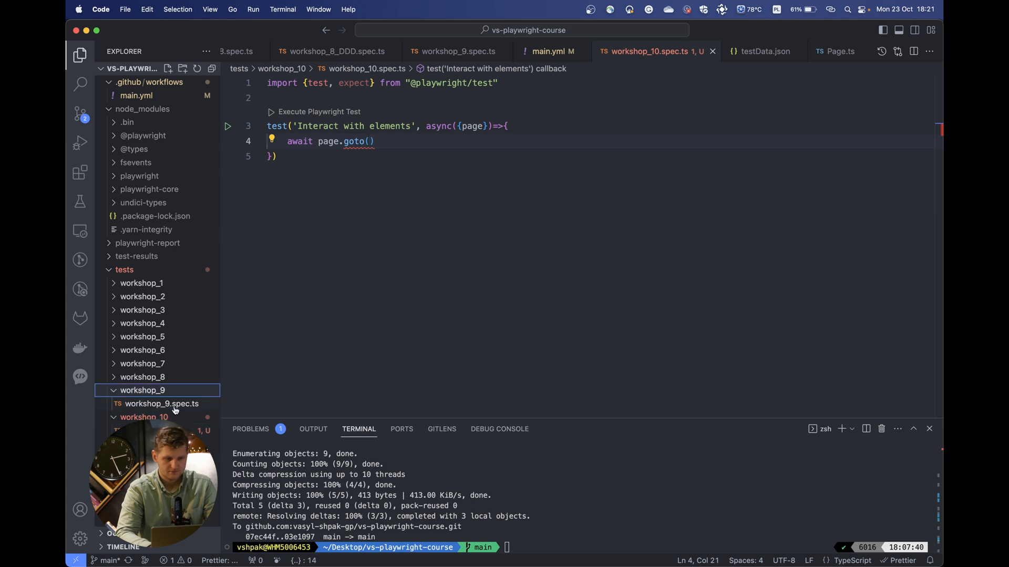
pyautogui.click(139, 404)
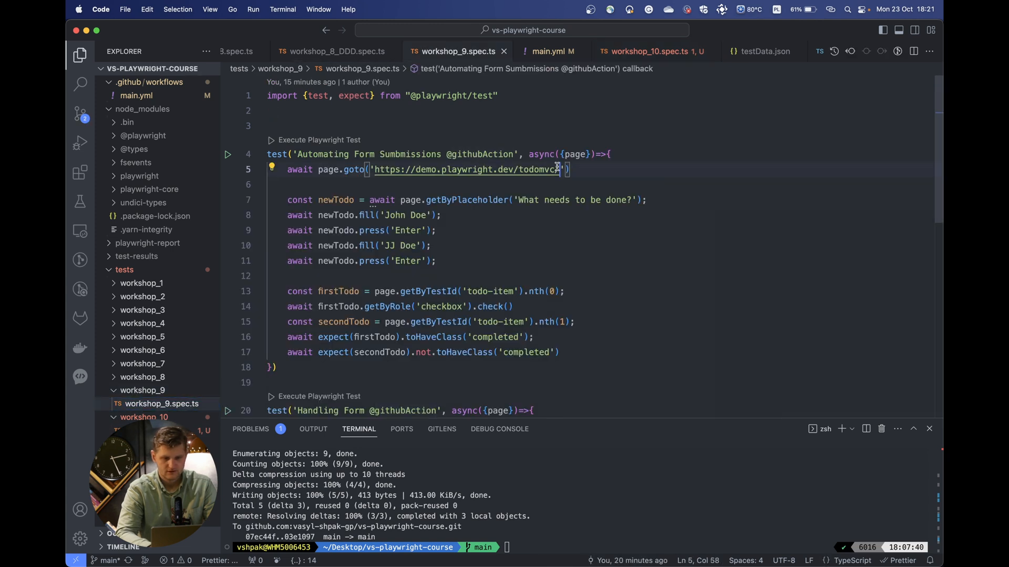
pyautogui.click(142, 390)
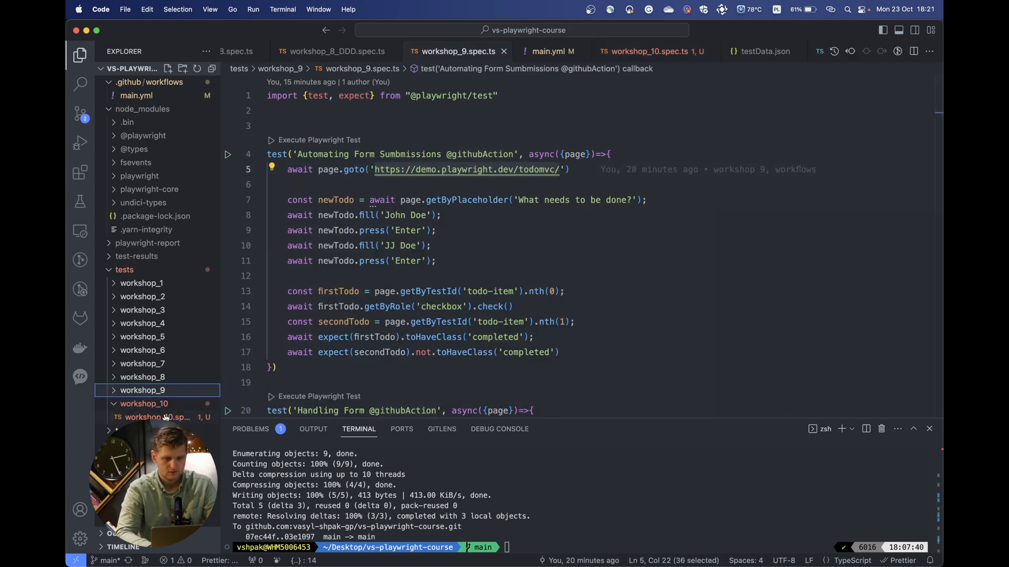
pyautogui.click(647, 51)
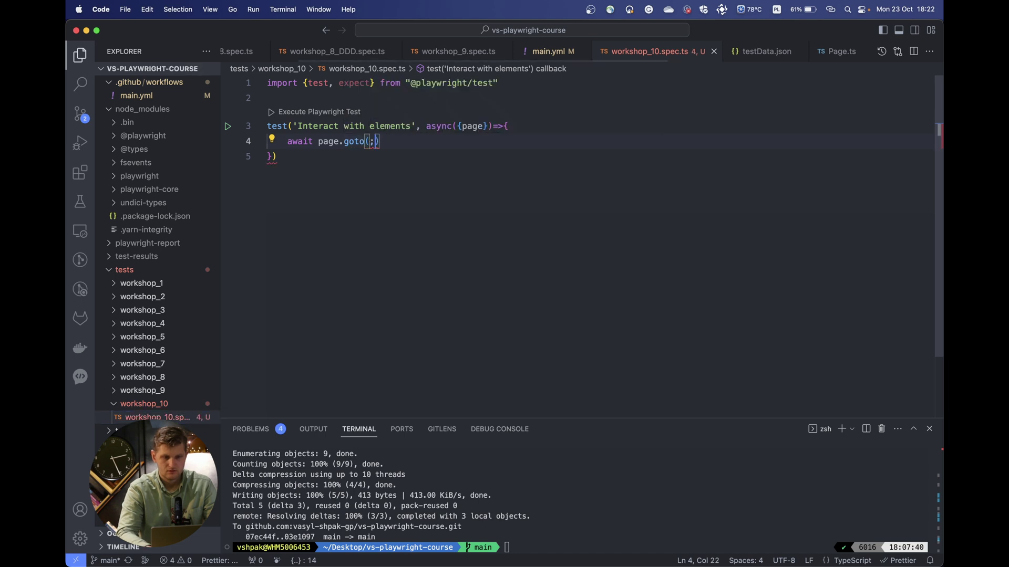
pyautogui.write("'https://demo.playwright.dev/todomvc/')")
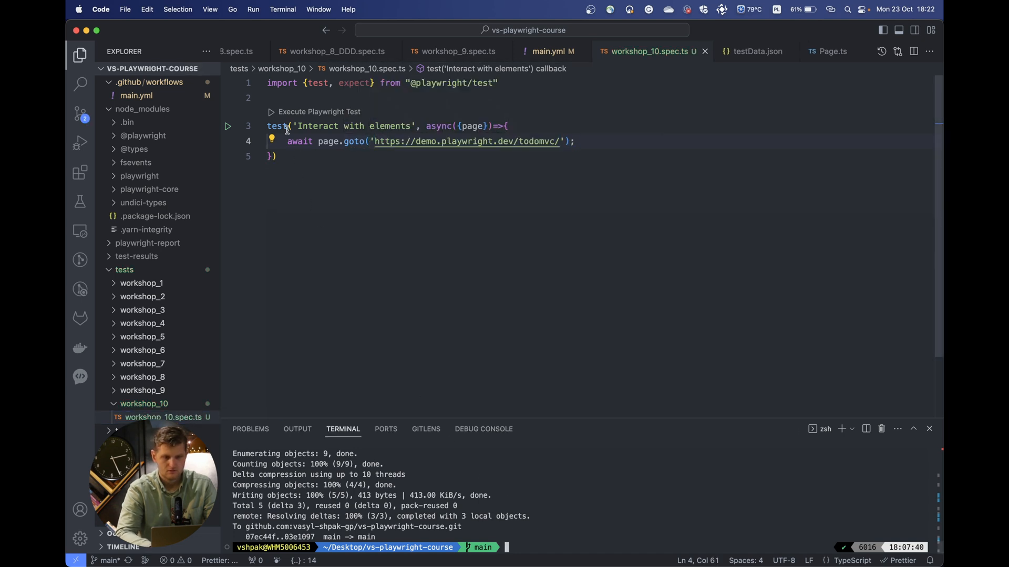
# Mark the test .only and run yarn playwright test --project chromium --headed --debug in the terminal.
pyautogui.write('.i')
pyautogui.write('git push origin main')
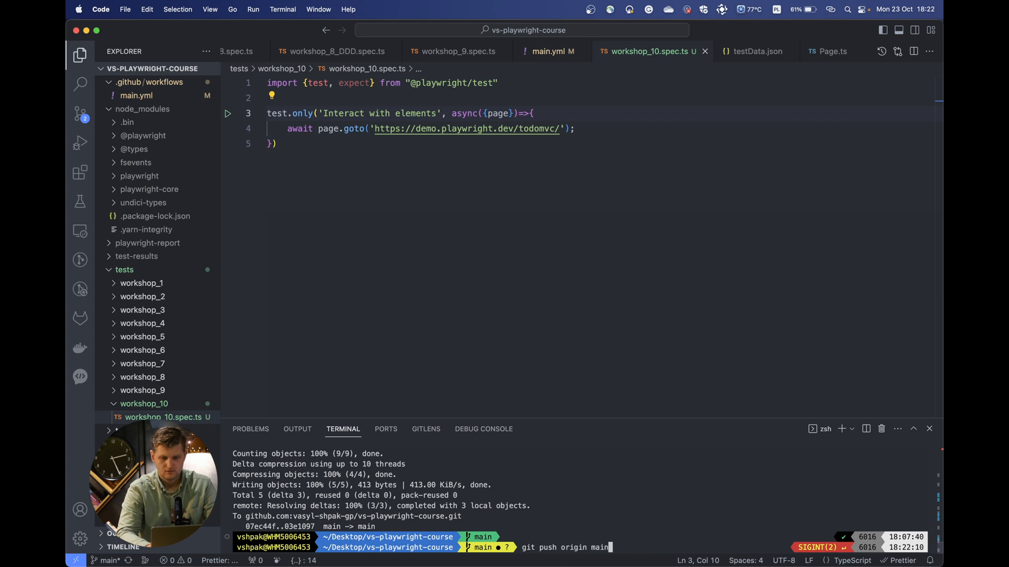
pyautogui.write("git commit -m 'workshop 9, workflows'")
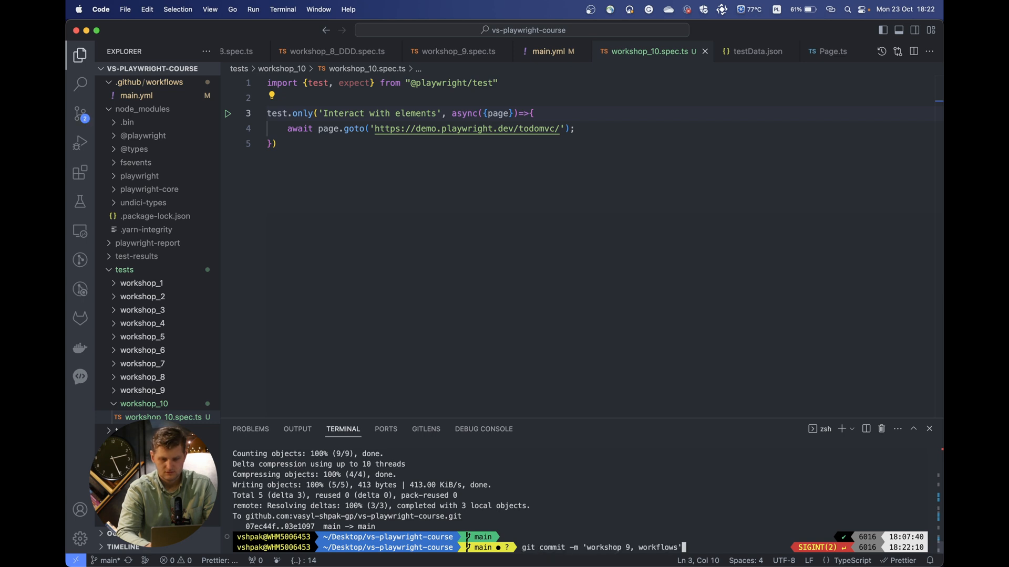
pyautogui.write('yarn playwright test --project chromium --headed --')
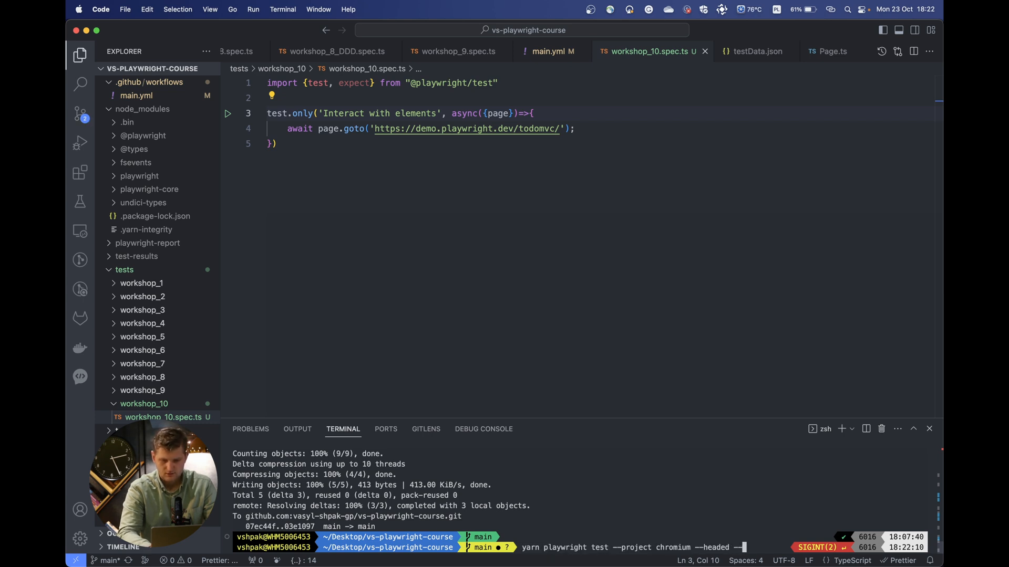
pyautogui.press('Return')
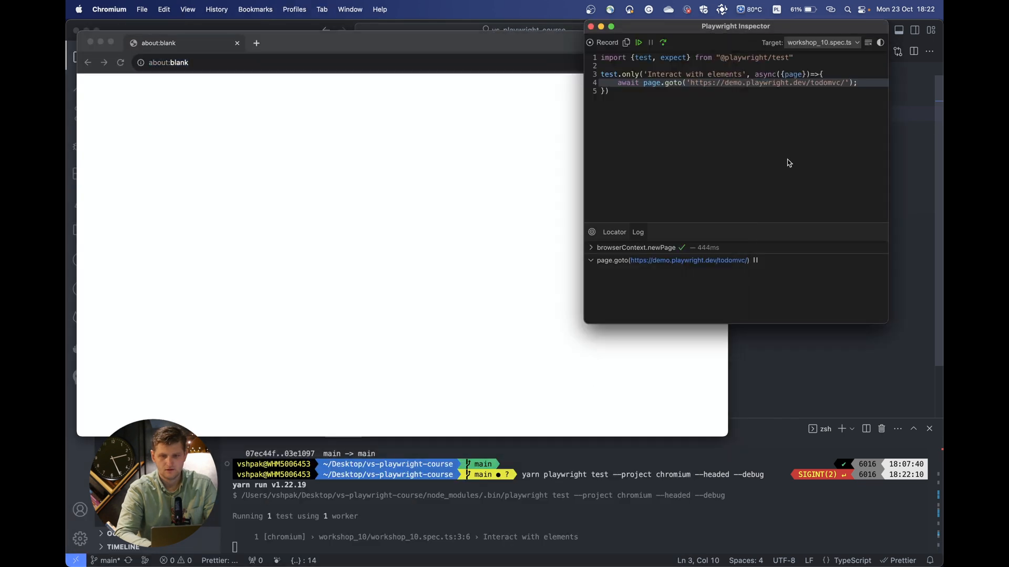
# Move the Playwright Inspector aside, inspect the todo label in DevTools and copy its selector.
pyautogui.moveTo(736, 25); pyautogui.dragTo(791, 53)
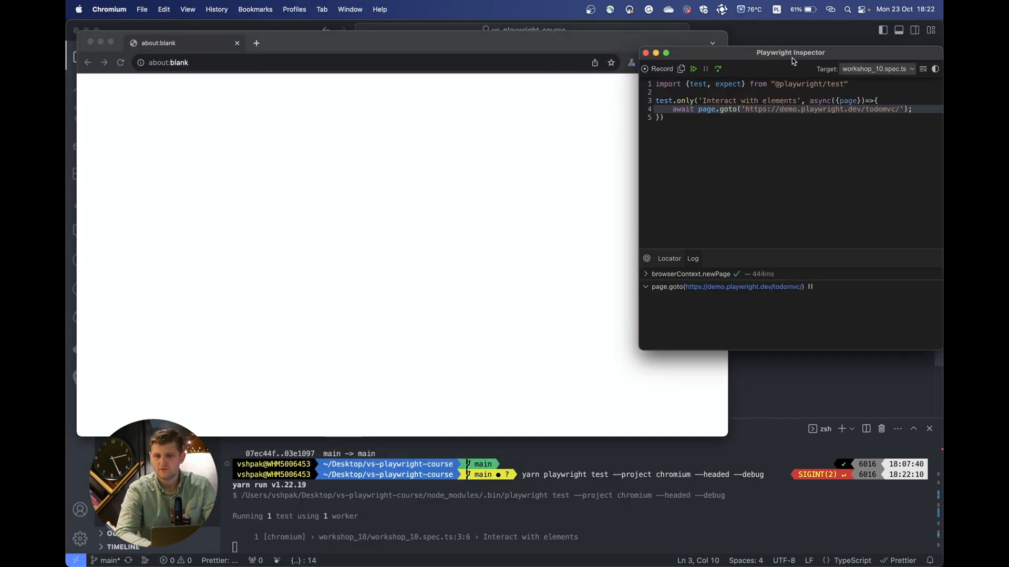
pyautogui.moveTo(790, 53); pyautogui.dragTo(752, 52)
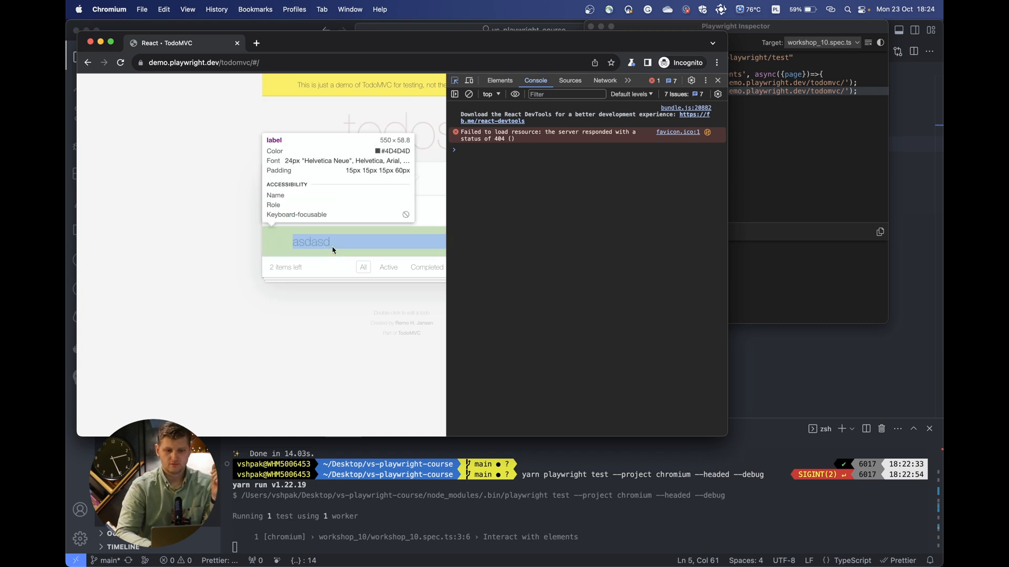
pyautogui.click(501, 80)
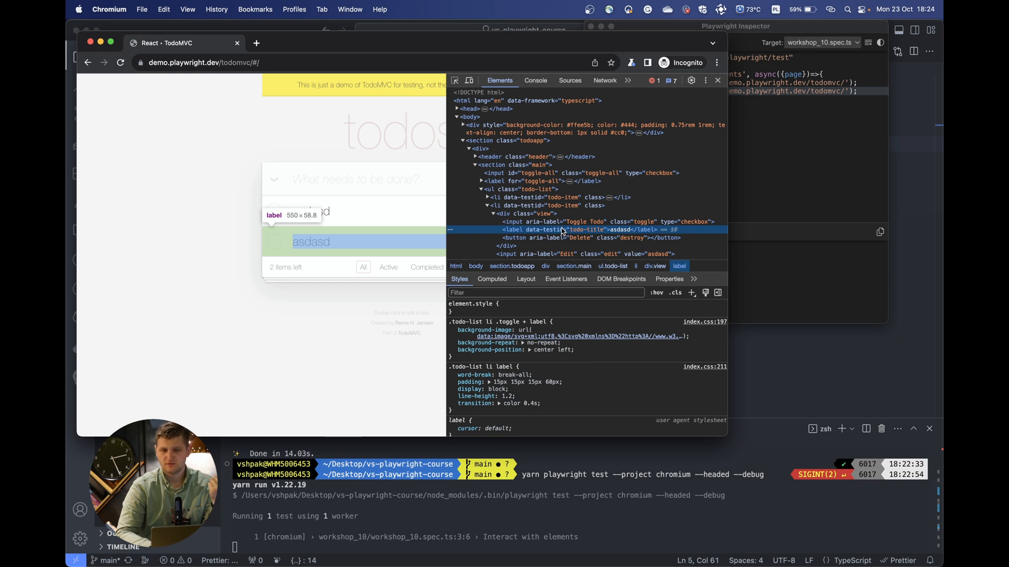
pyautogui.moveTo(578, 236)
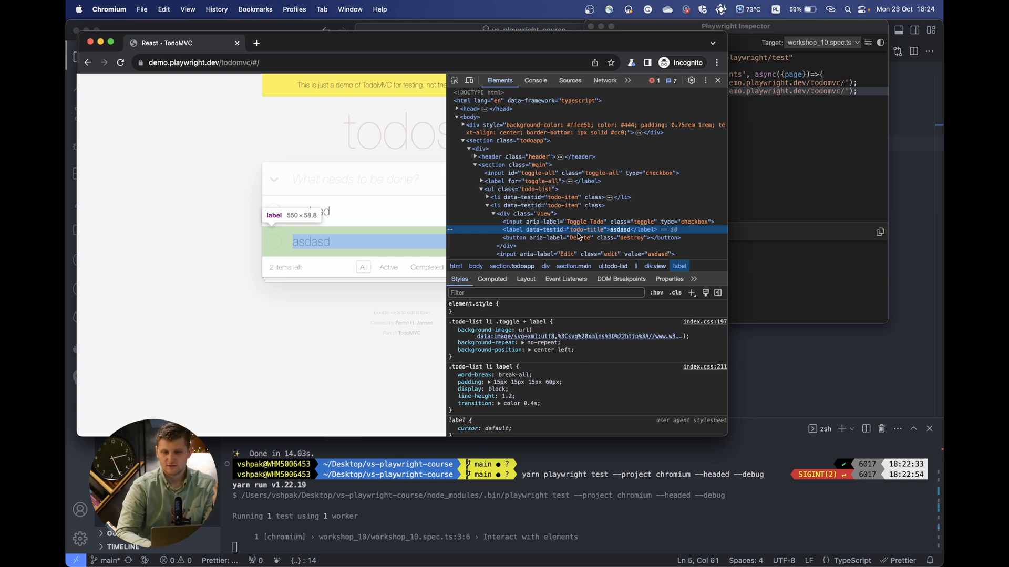
pyautogui.moveTo(534, 213)
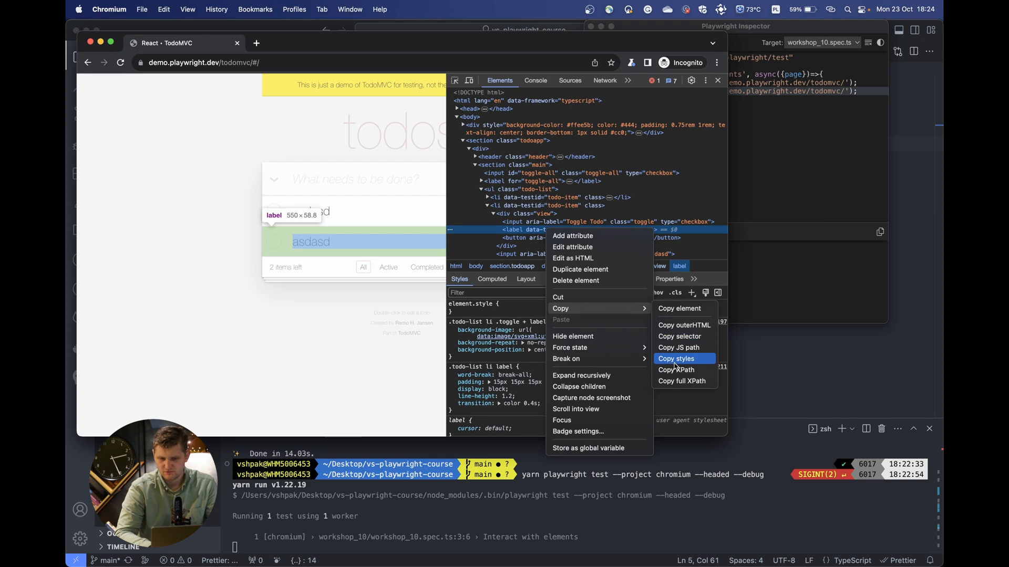
pyautogui.click(675, 359)
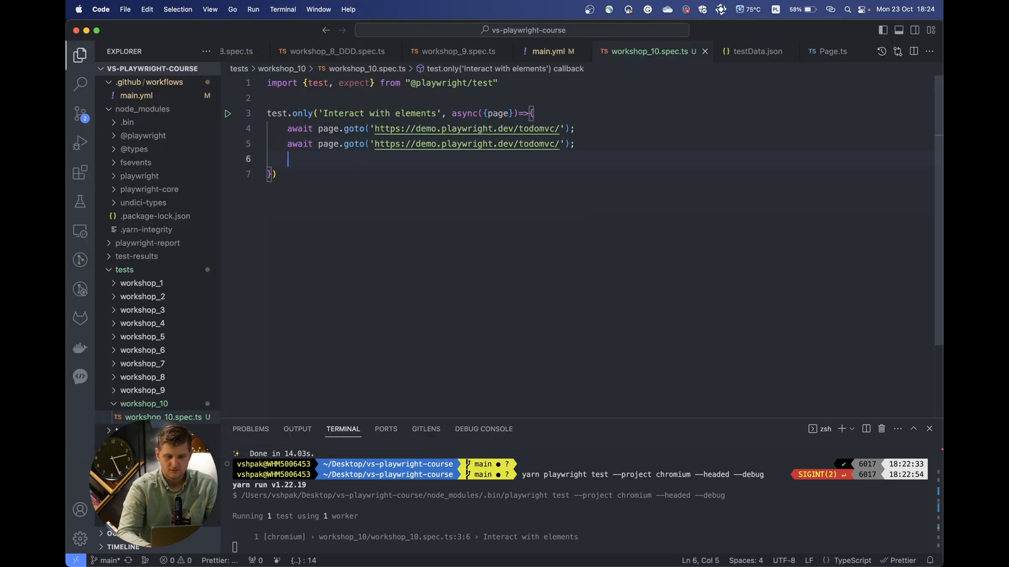
# Paste the second todo label's full XPath /html/body/.../li[2]/div/label twice as comment lines.
pyautogui.write('///html/body/section/div/section/ul/li[2]/div/label')
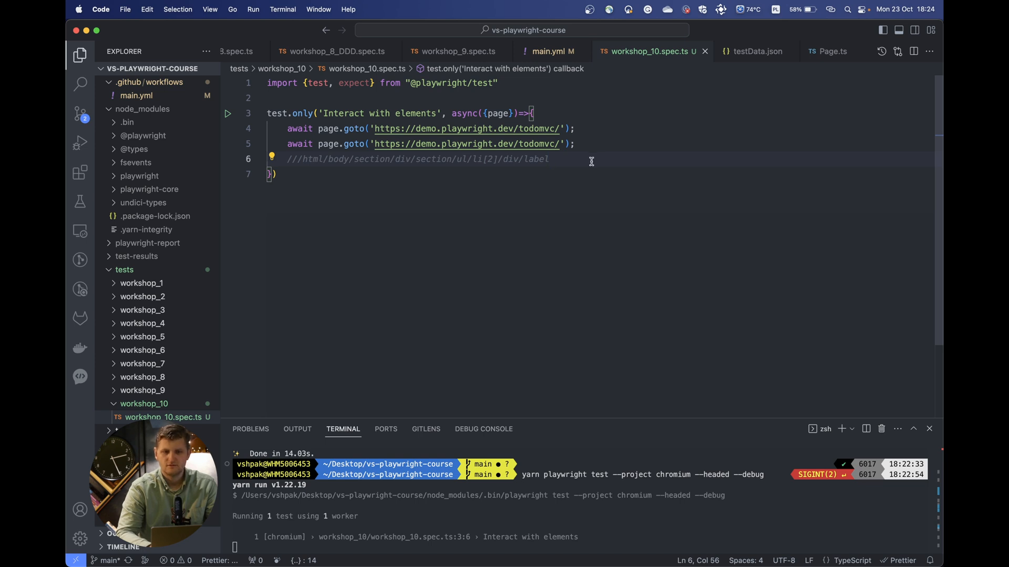
pyautogui.moveTo(577, 157)
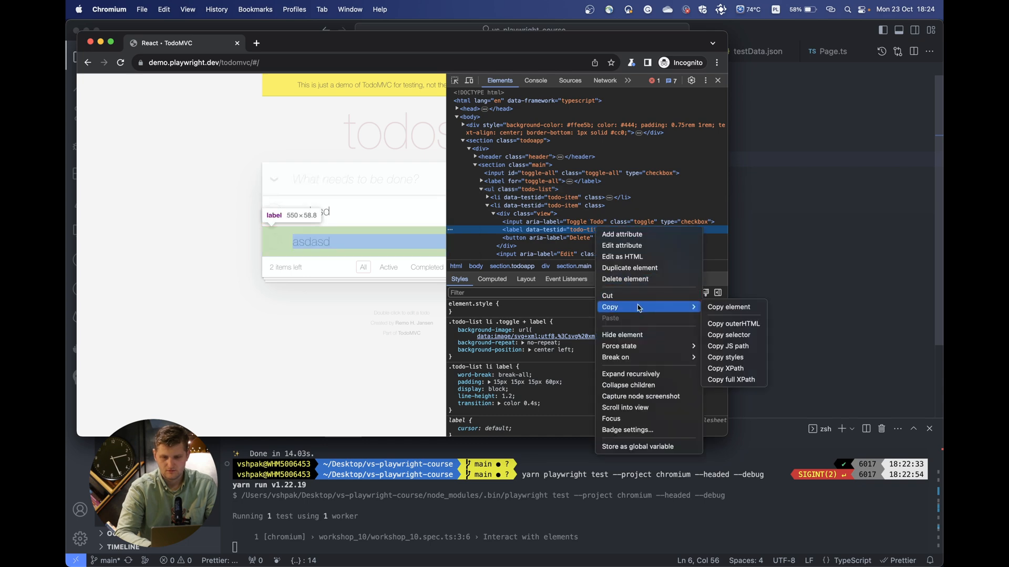
pyautogui.moveTo(734, 381)
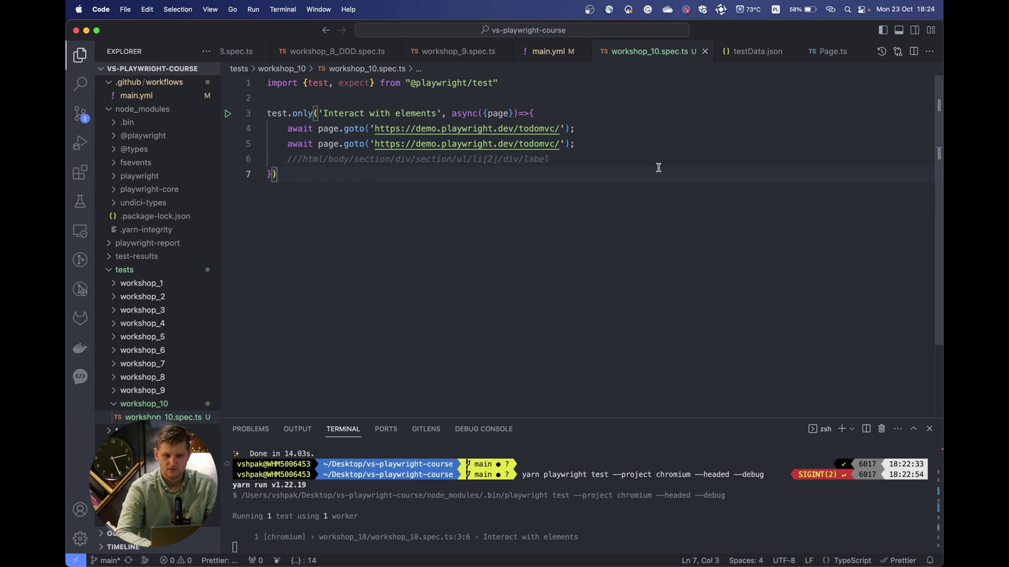
pyautogui.write('///html/body/section/div/section/ul/li[2]/div/label')
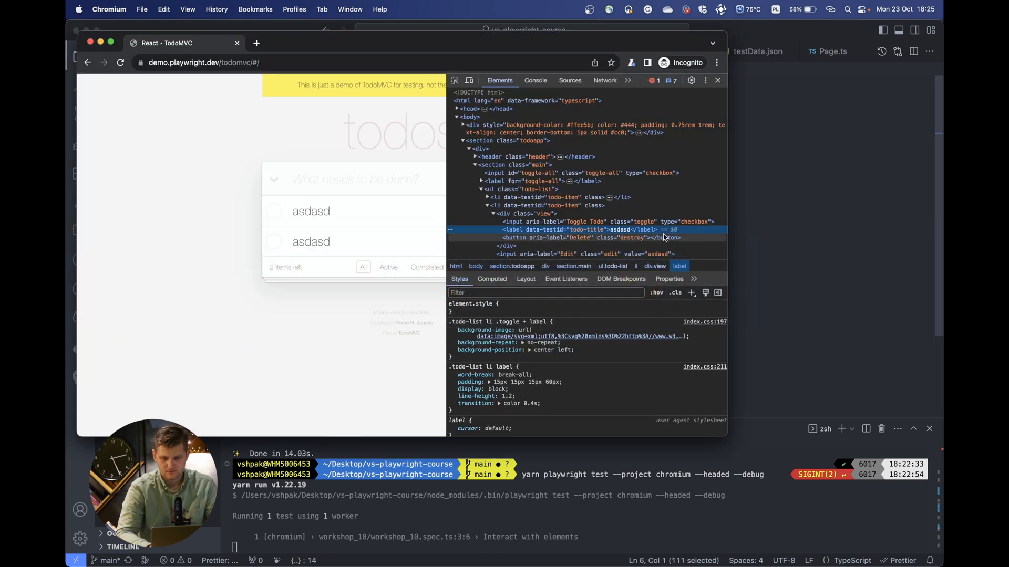
pyautogui.rightClick(620, 229)
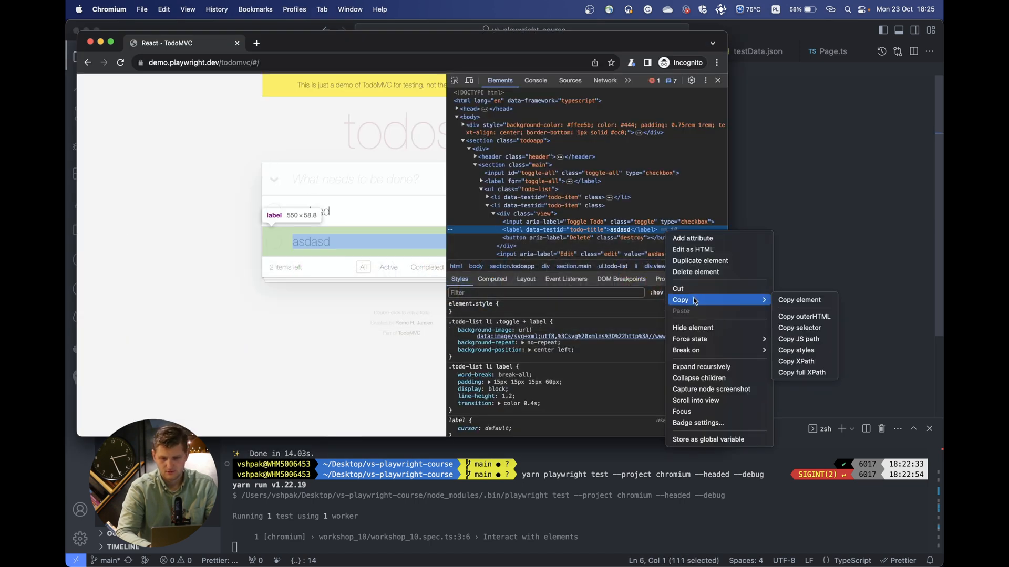
pyautogui.moveTo(798, 328)
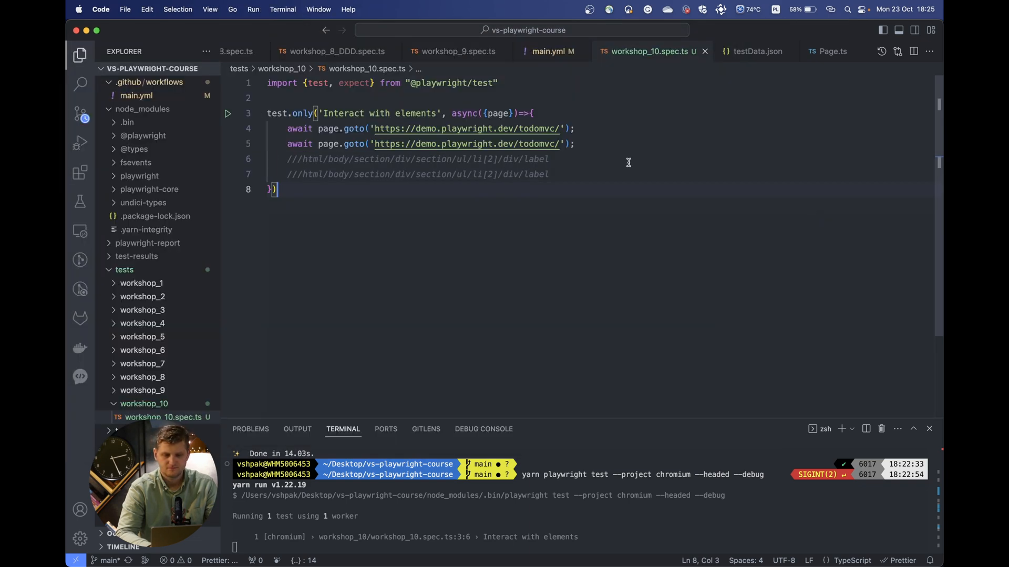
# Add the CSS selector body > section > ... > li:nth-child(2) > div > label as a comment, then add todos in the recorder.
pyautogui.write('/')
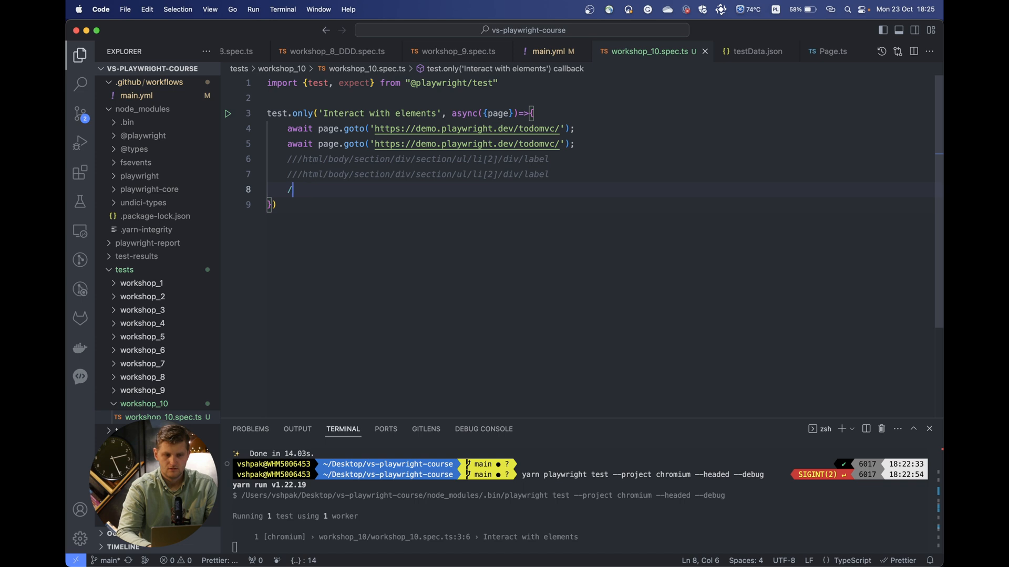
pyautogui.write('/body > section > div > section > ul > li:nth-child(2) > div > label')
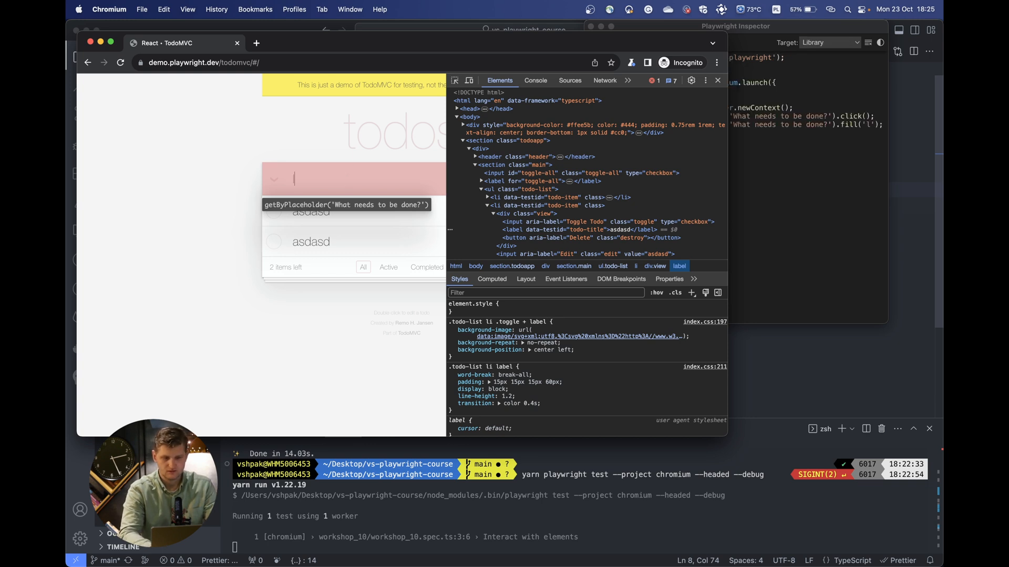
pyautogui.press('Enter')
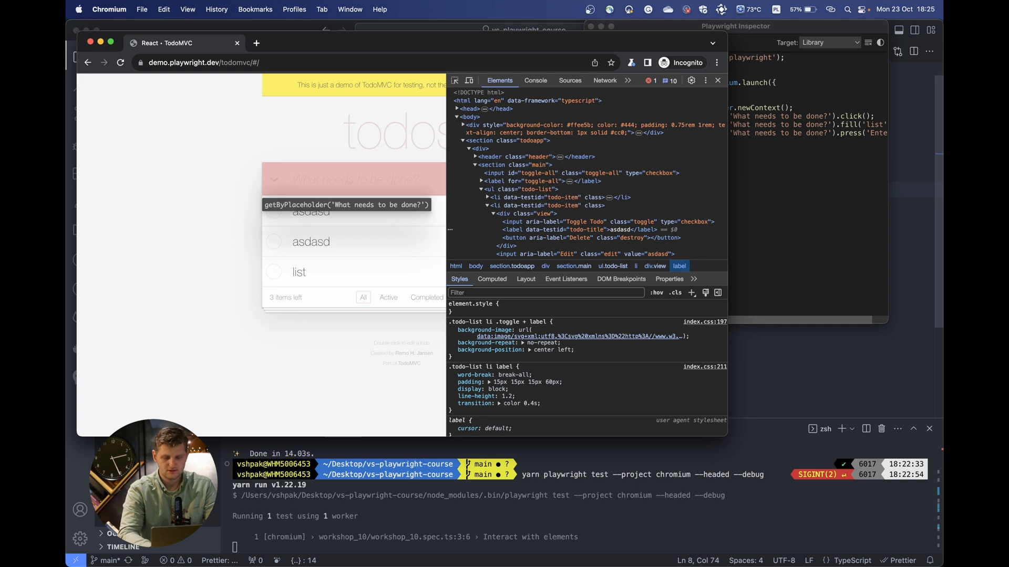
pyautogui.write('m')
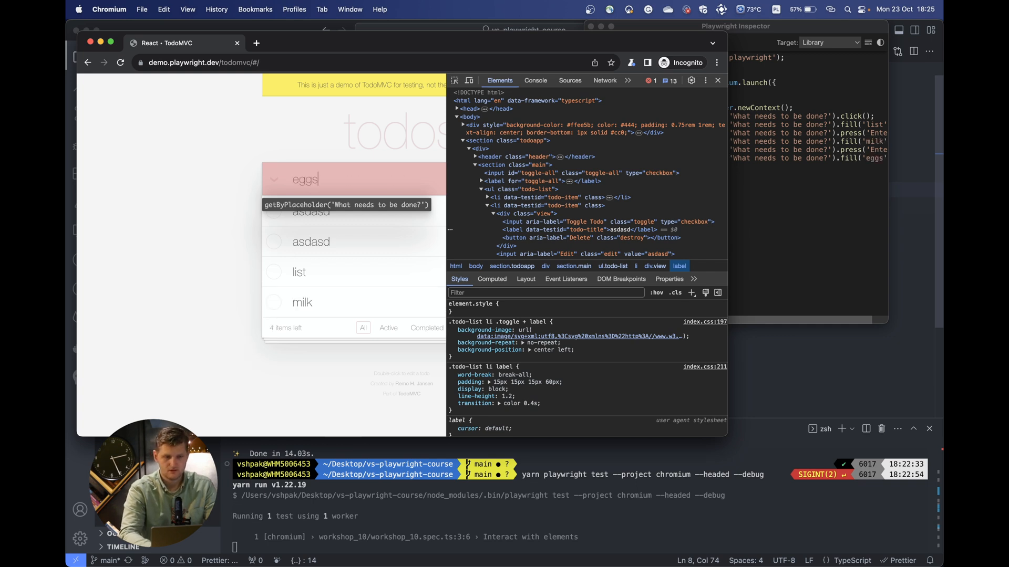
pyautogui.press('Enter')
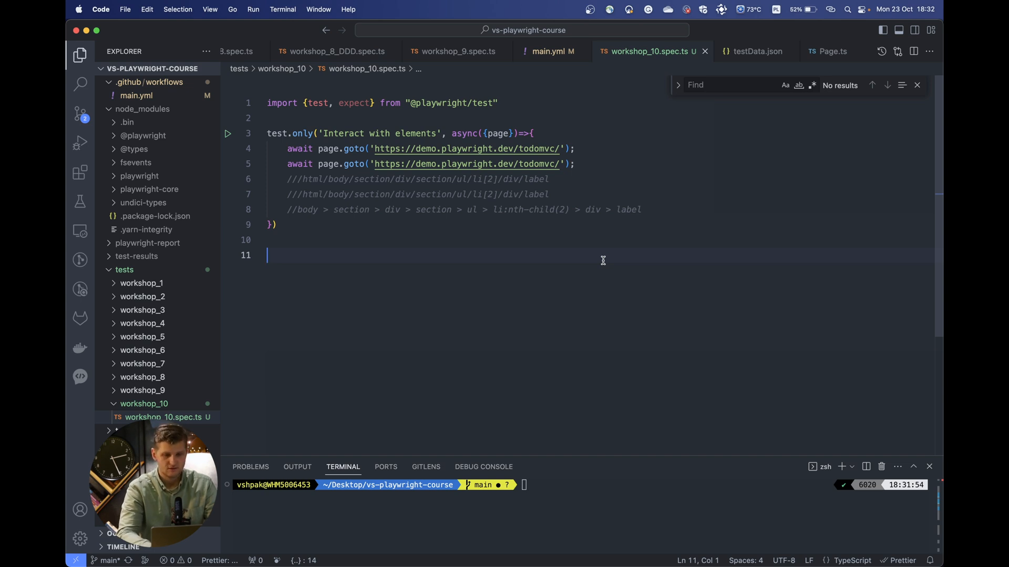
# Skip 'Interact with elements' and add test.only('Screenshot', async({page})=>{...}) with two goto lines.
pyautogui.write('test()')
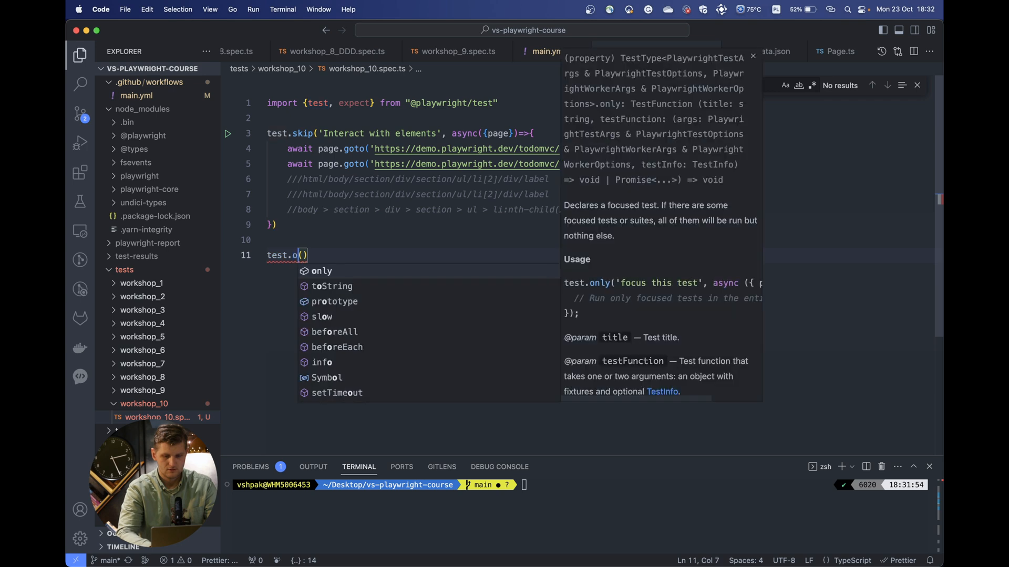
pyautogui.click(322, 271)
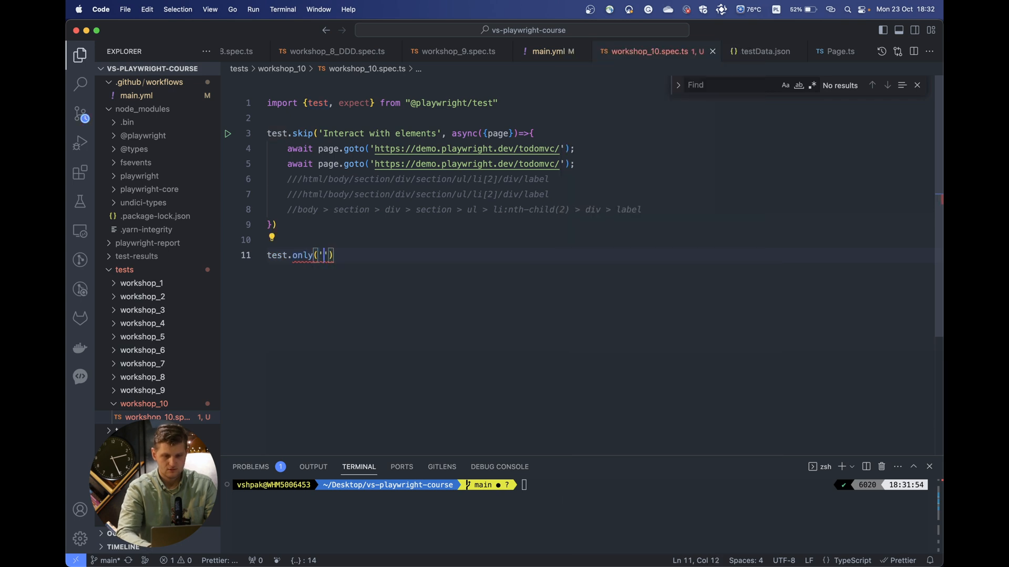
pyautogui.write('Screenshot')
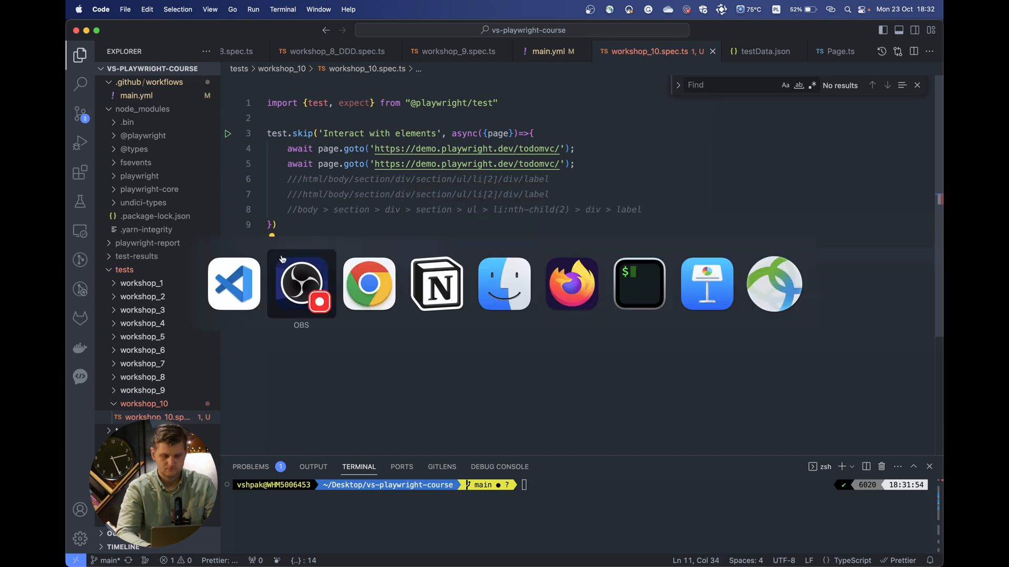
pyautogui.write("test.only('Screenshot', async({}))")
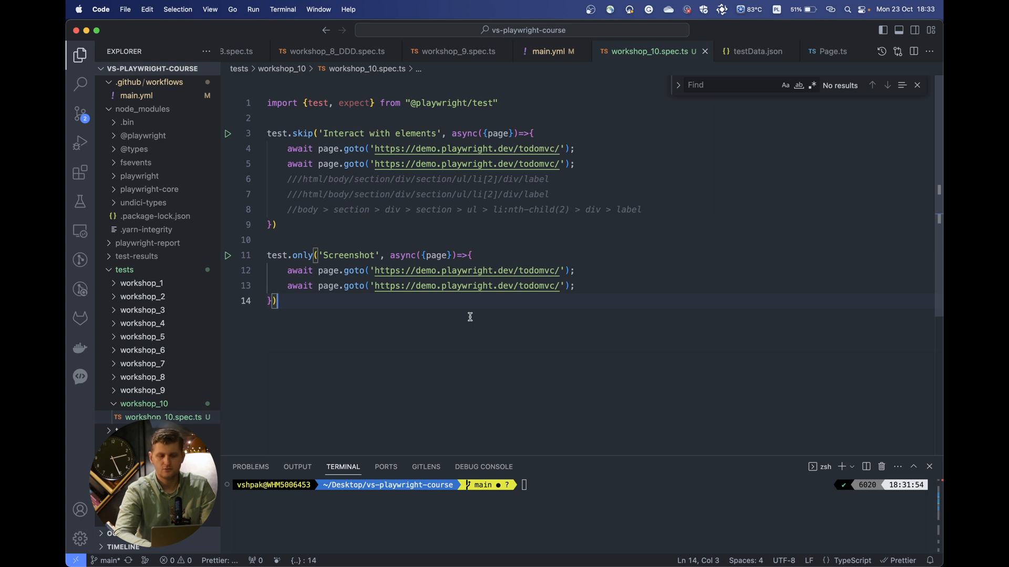
pyautogui.moveTo(531, 304)
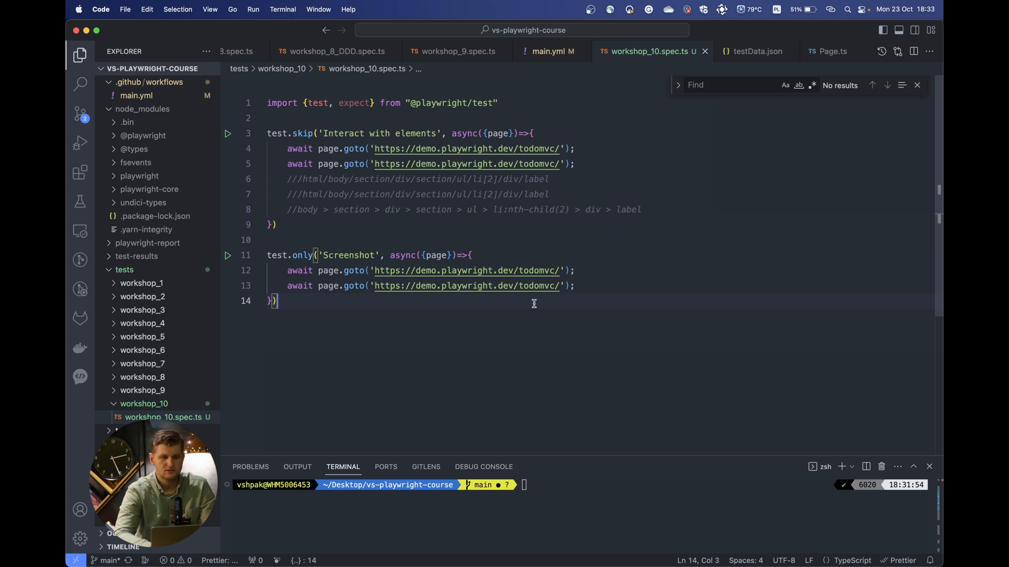
# Insert await page.screenshot({path: 'fail.png'}) after the first goto, then clear the terminal.
pyautogui.press('Enter')
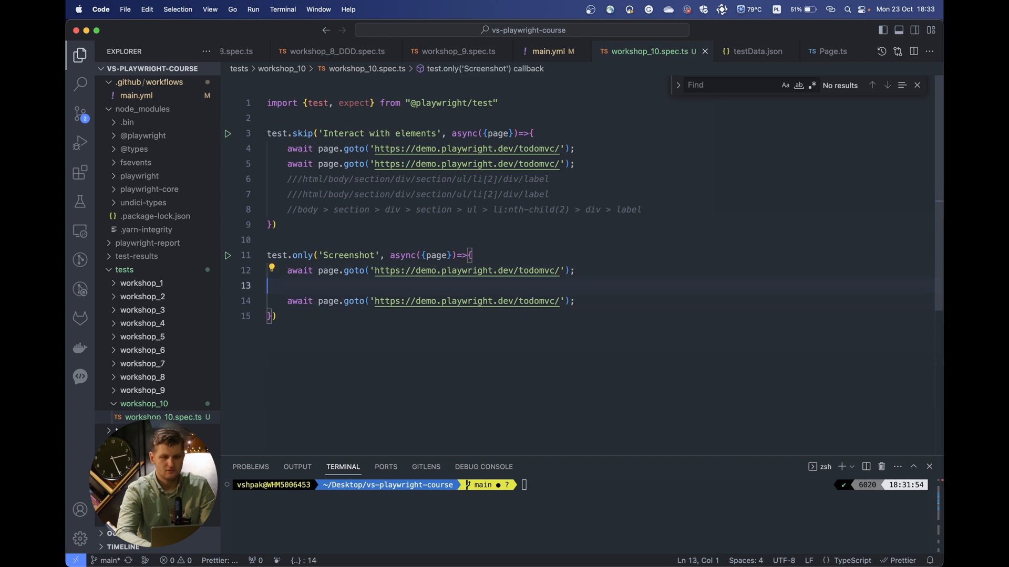
pyautogui.write('await page.')
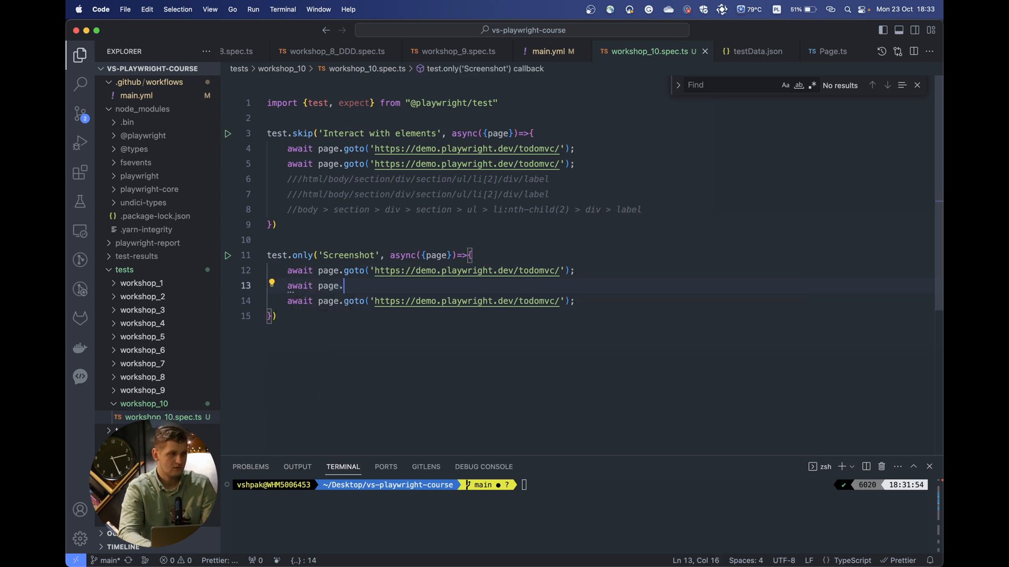
pyautogui.write('screenshot')
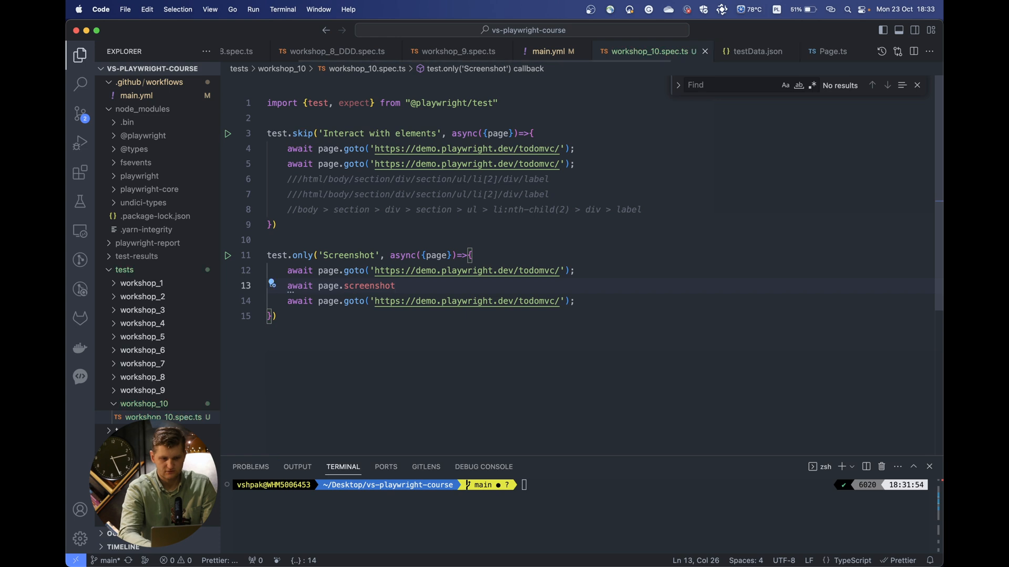
pyautogui.write('({})')
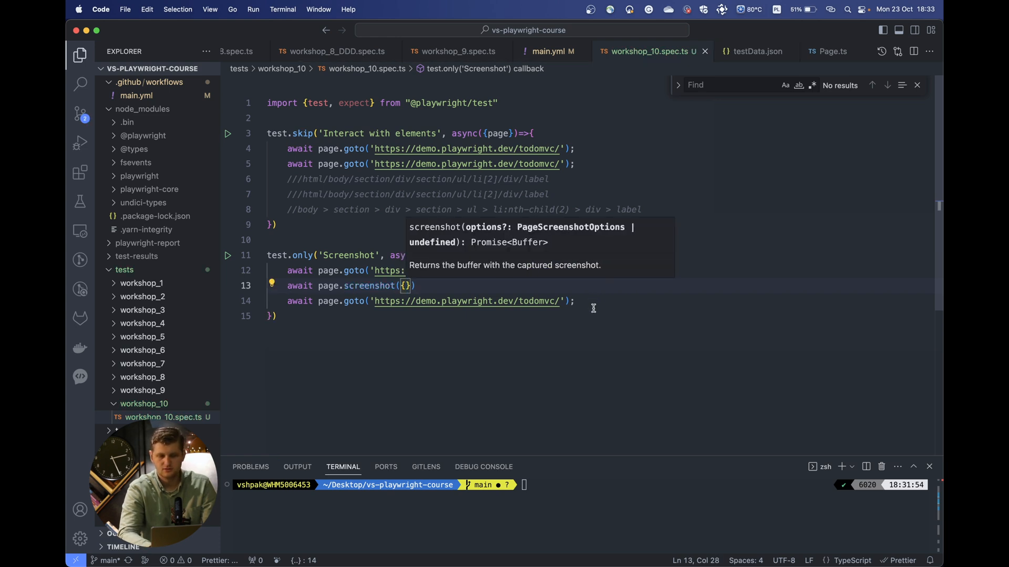
pyautogui.write('pa')
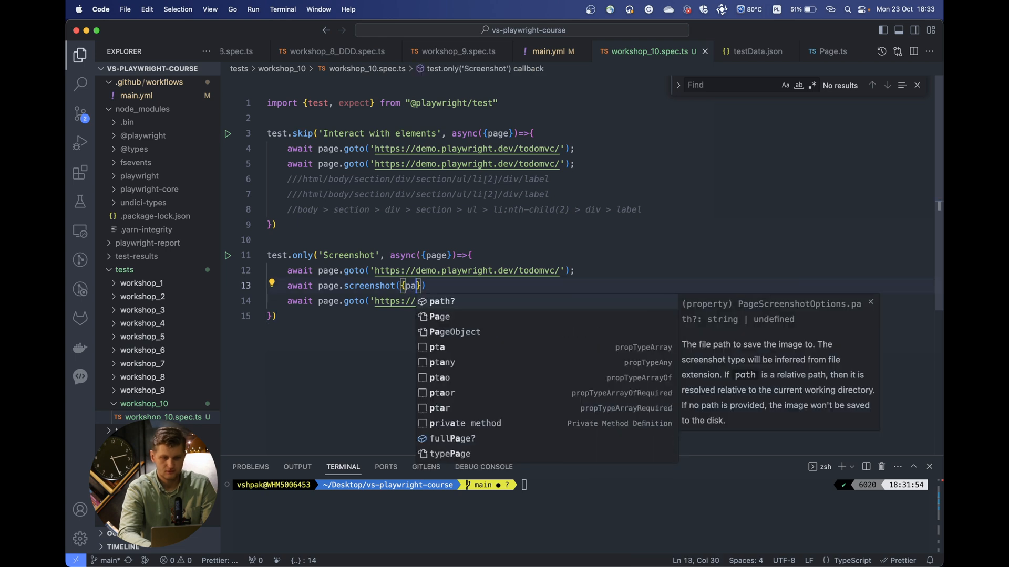
pyautogui.write("page: ''")
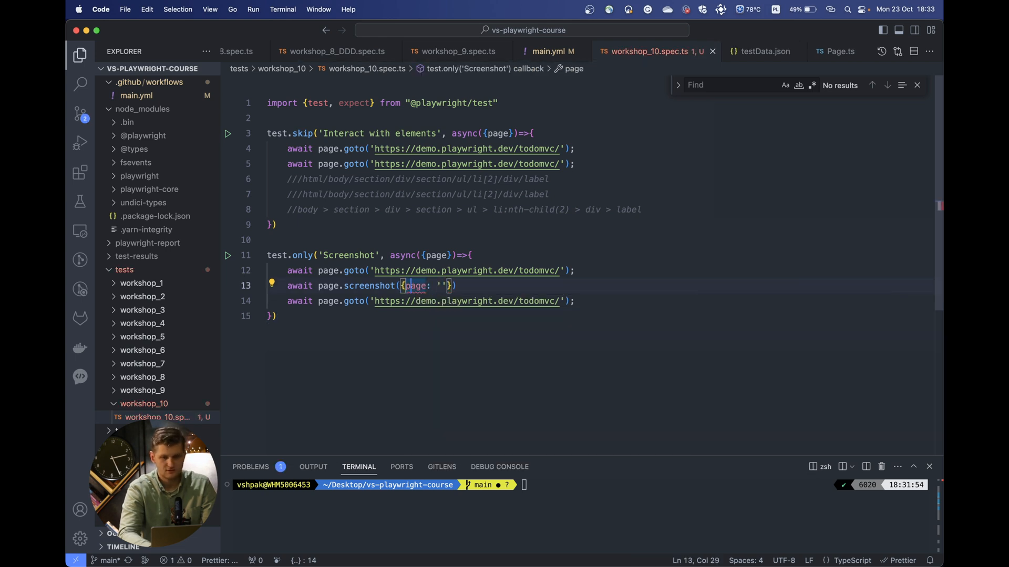
pyautogui.write('path')
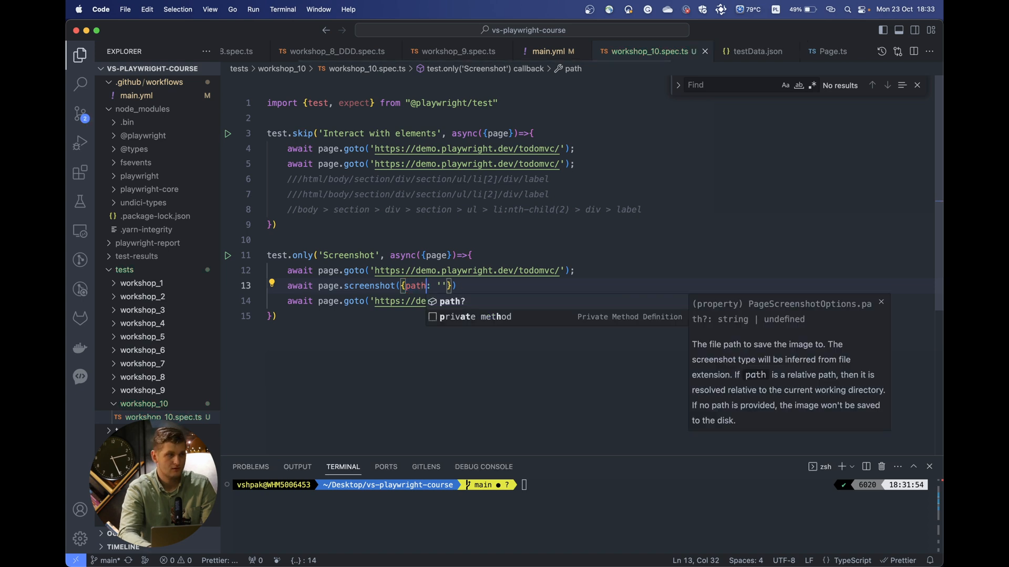
pyautogui.write('fail')
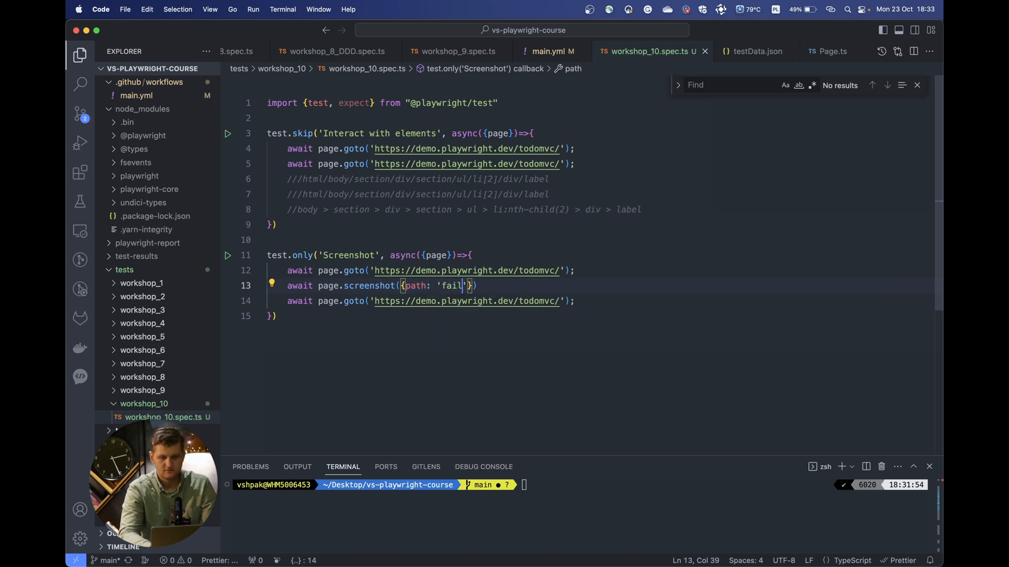
pyautogui.write('.png')
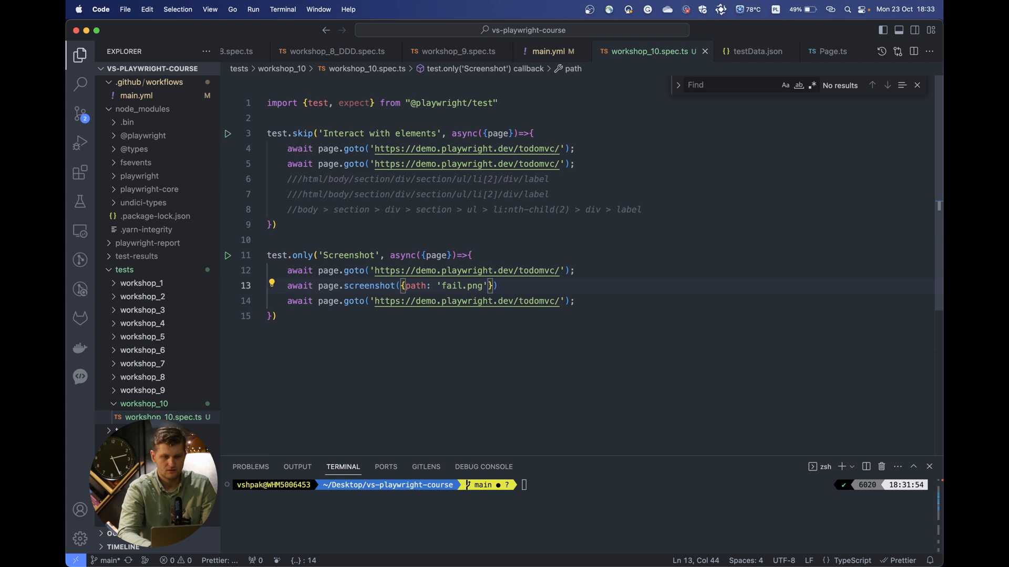
pyautogui.write('clear')
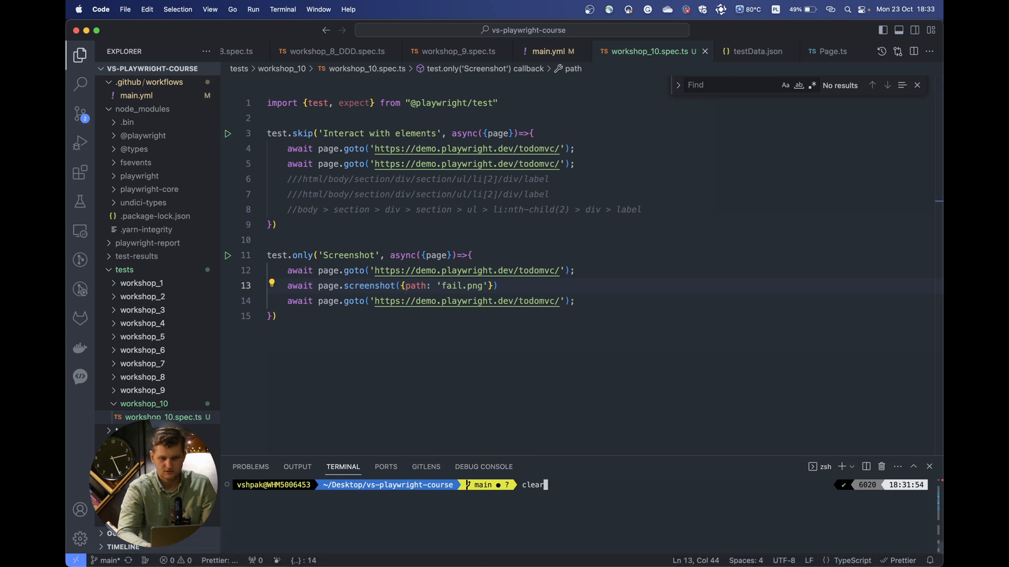
# Run yarn playwright test --project chromium, view fail.png, and open playwright.config.ts at its use block.
pyautogui.write('yarn playwright test --project chromium')
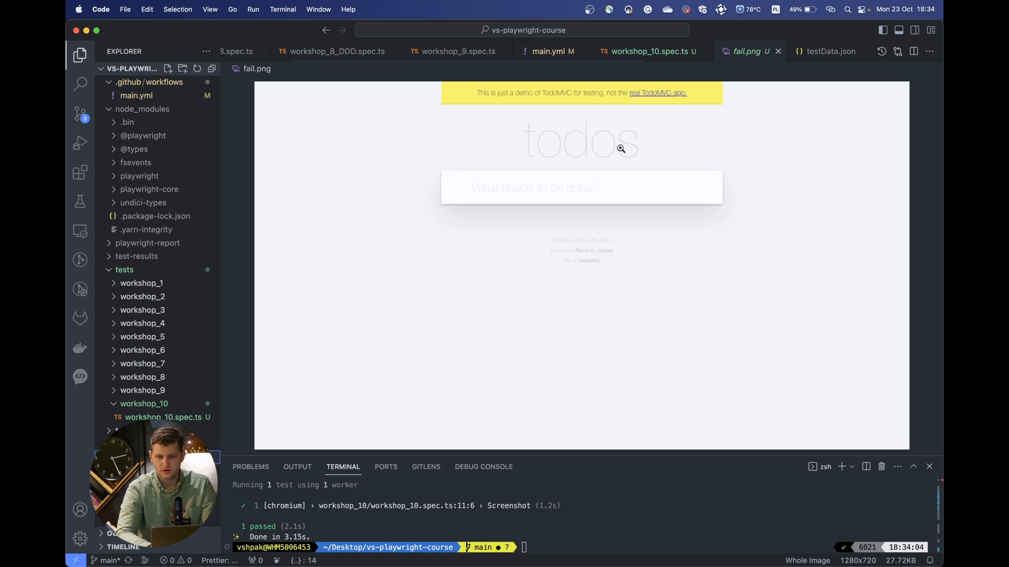
pyautogui.click(653, 50)
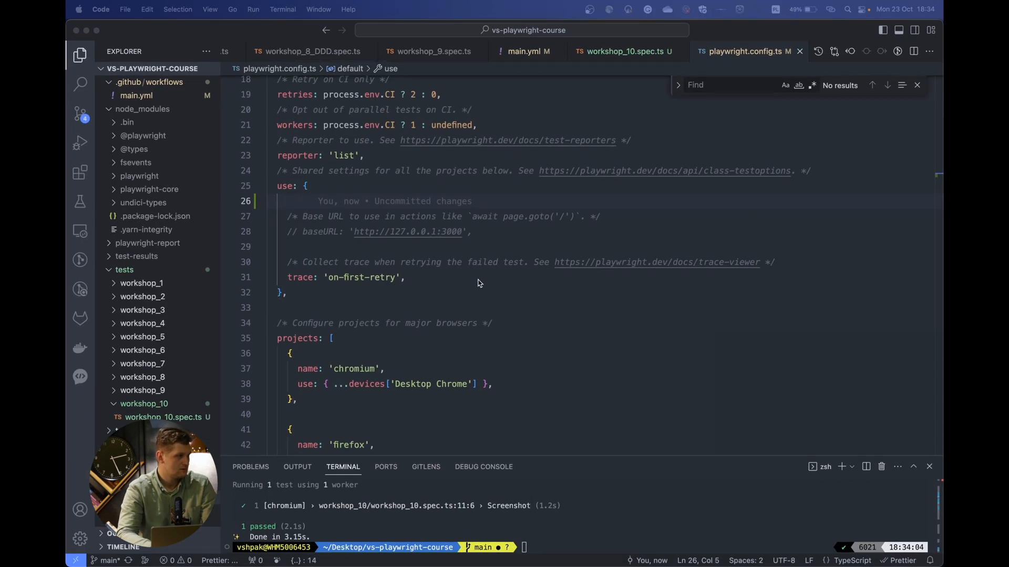
# Add screenshot: 'only-on-failure' under use: in playwright.config.ts and return to workshop_10.spec.ts.
pyautogui.write('screenshot:')
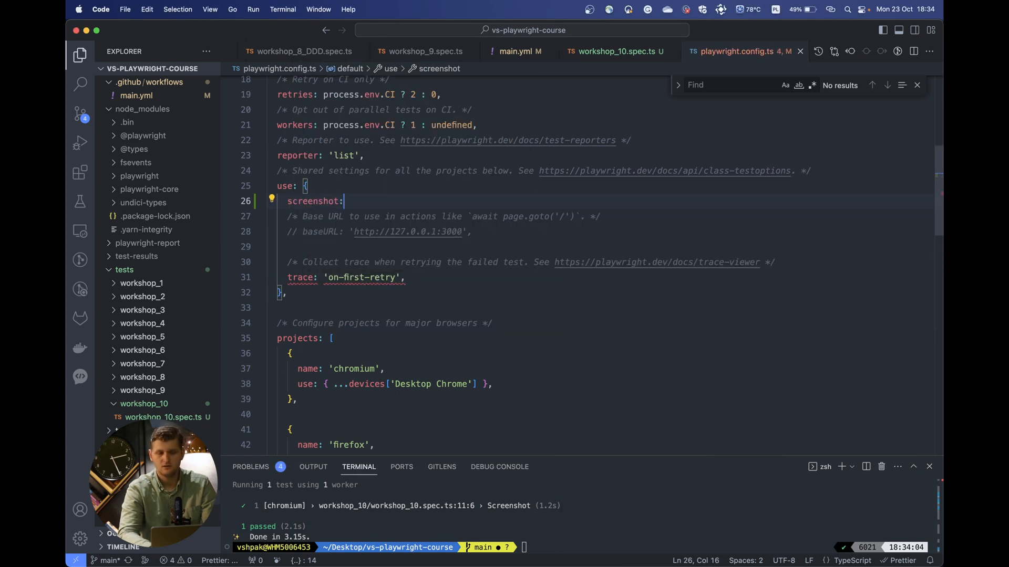
pyautogui.write("'")
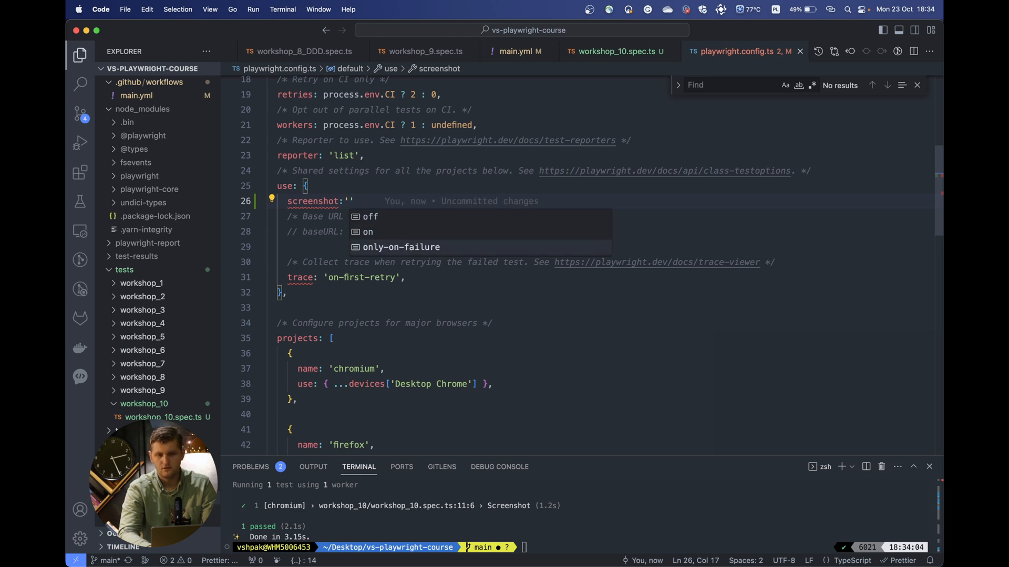
pyautogui.click(401, 247)
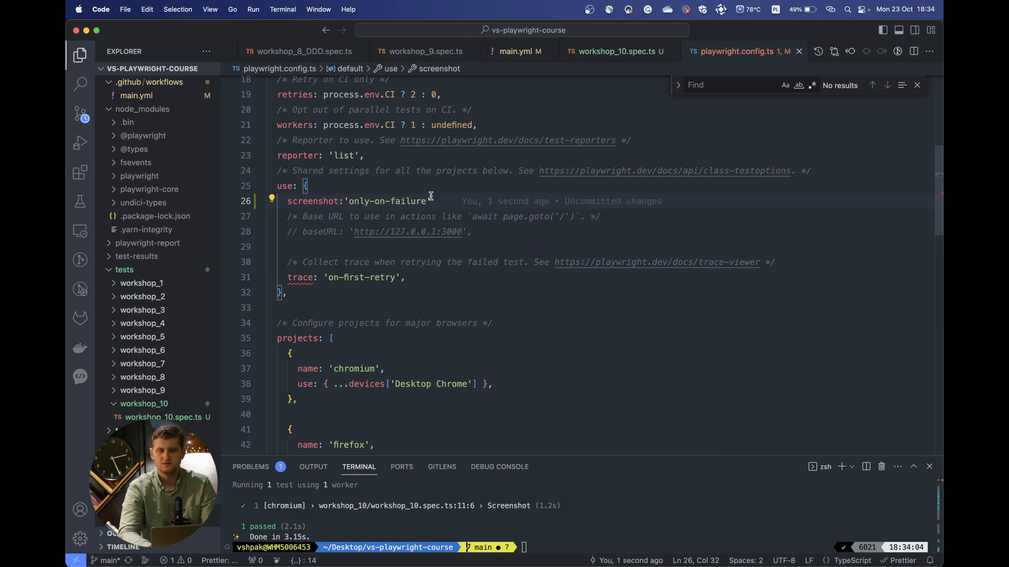
pyautogui.write(';')
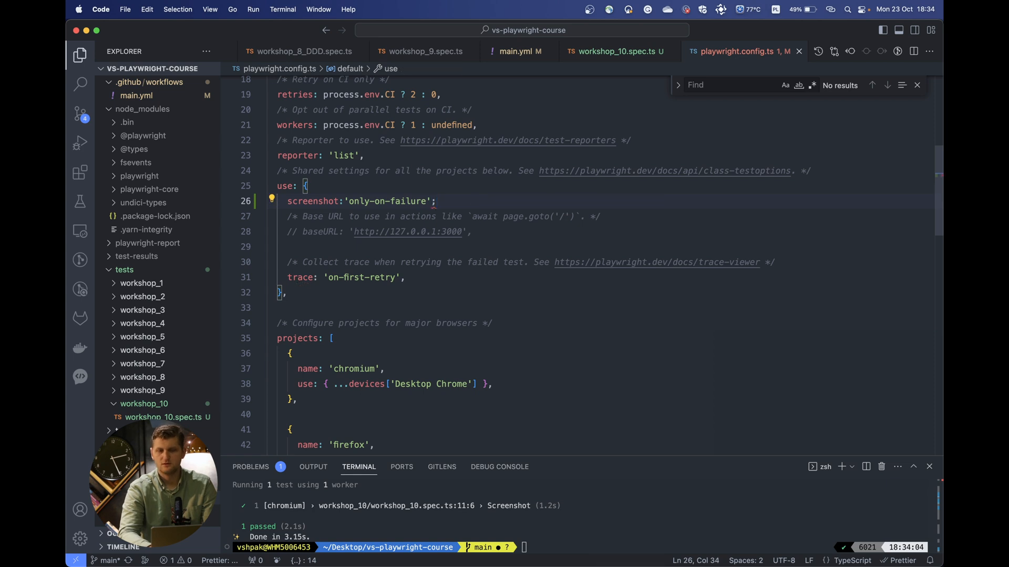
pyautogui.press('Backspace')
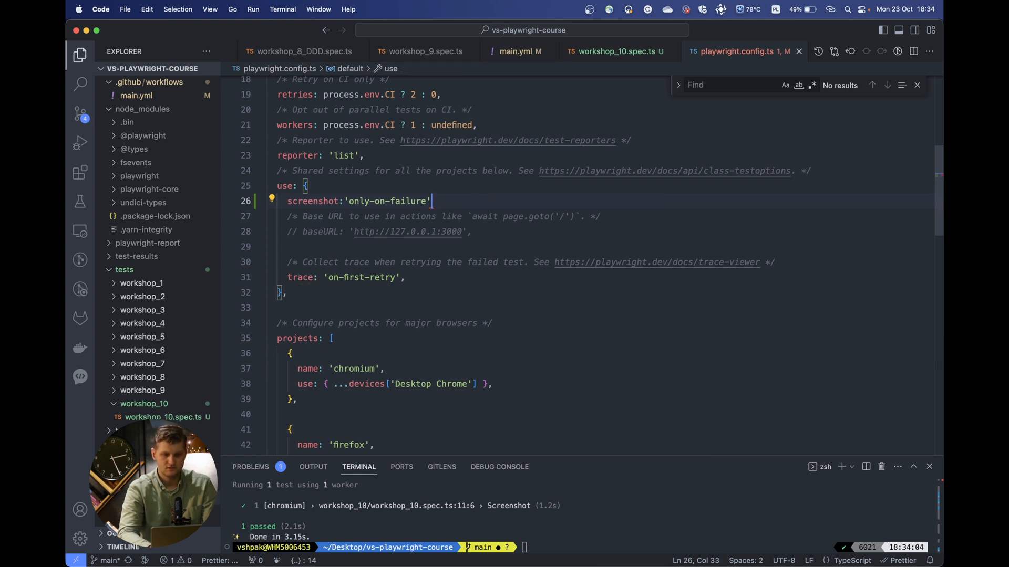
pyautogui.click(620, 52)
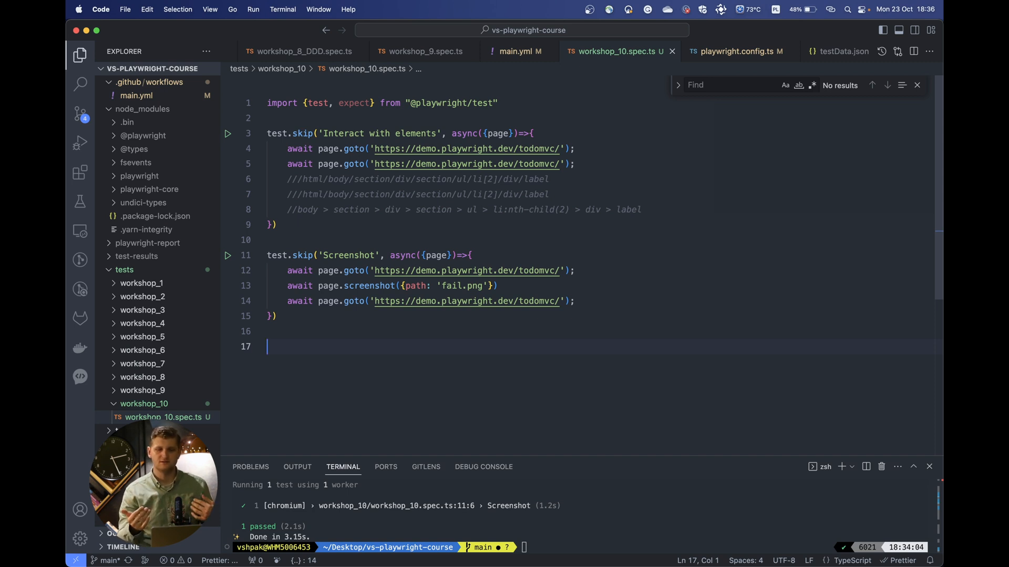
# Declare the Flaky test with an async {page} callback that opens the TodoMVC demo URL.
pyautogui.write('t')
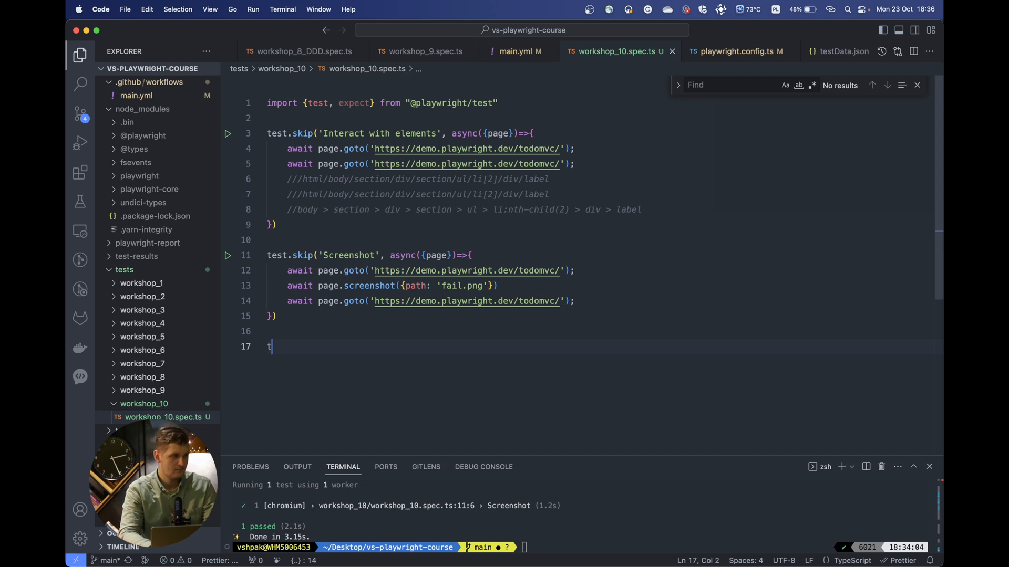
pyautogui.write('est()')
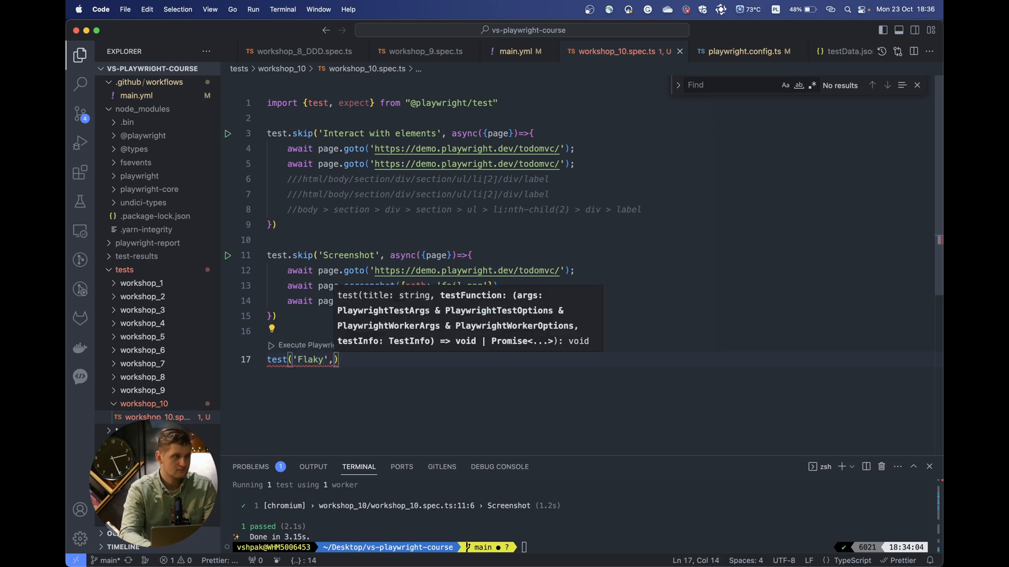
pyautogui.write('async()')
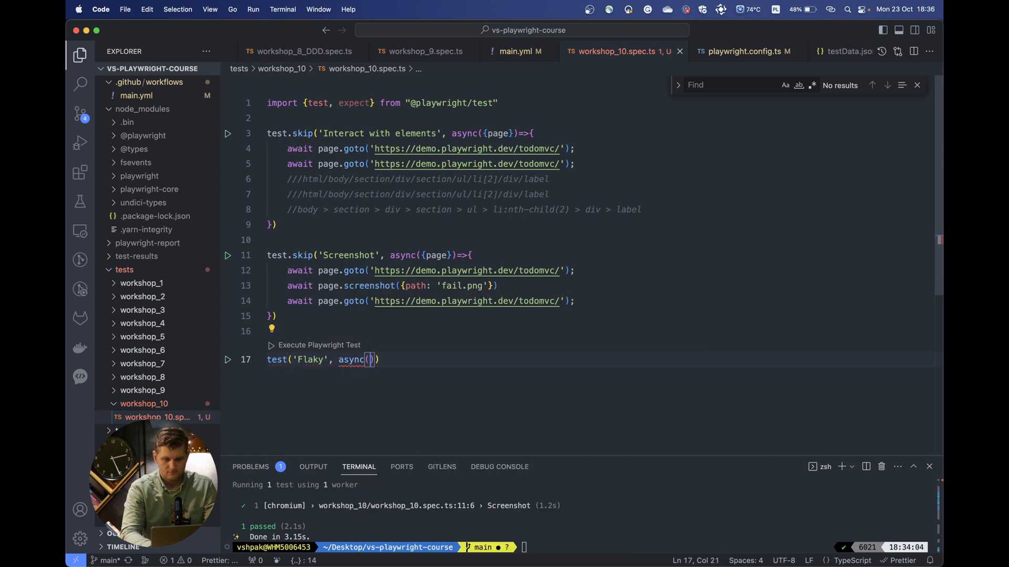
pyautogui.write('{page}')
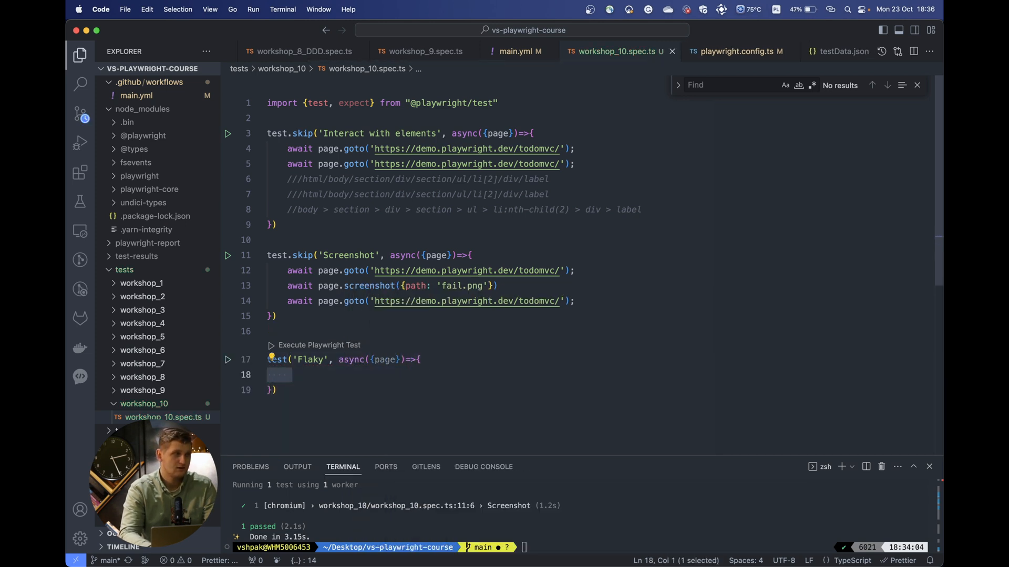
pyautogui.click(471, 271)
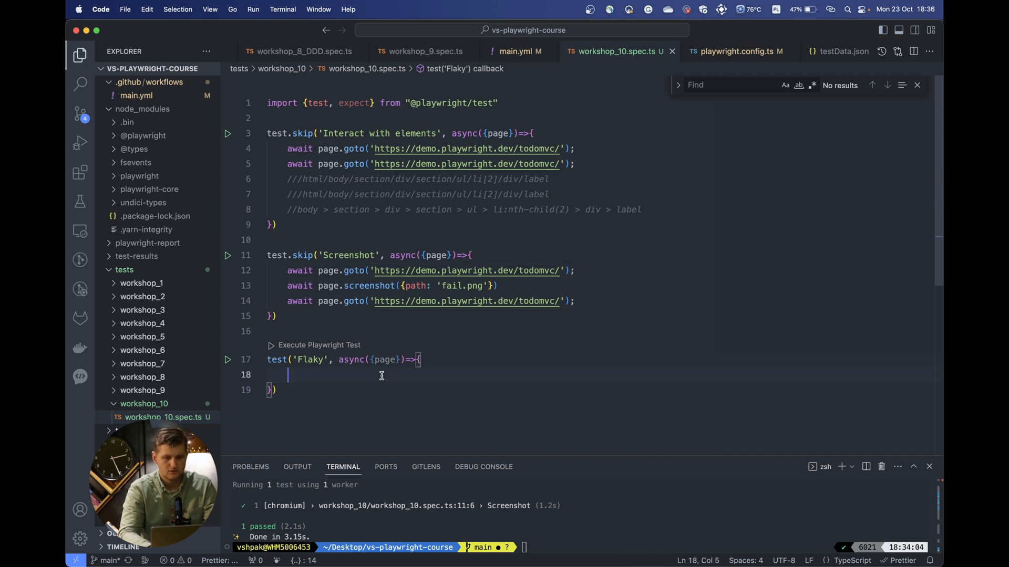
pyautogui.write("await page.goto('https://demo.playwright.dev/todomvc/');")
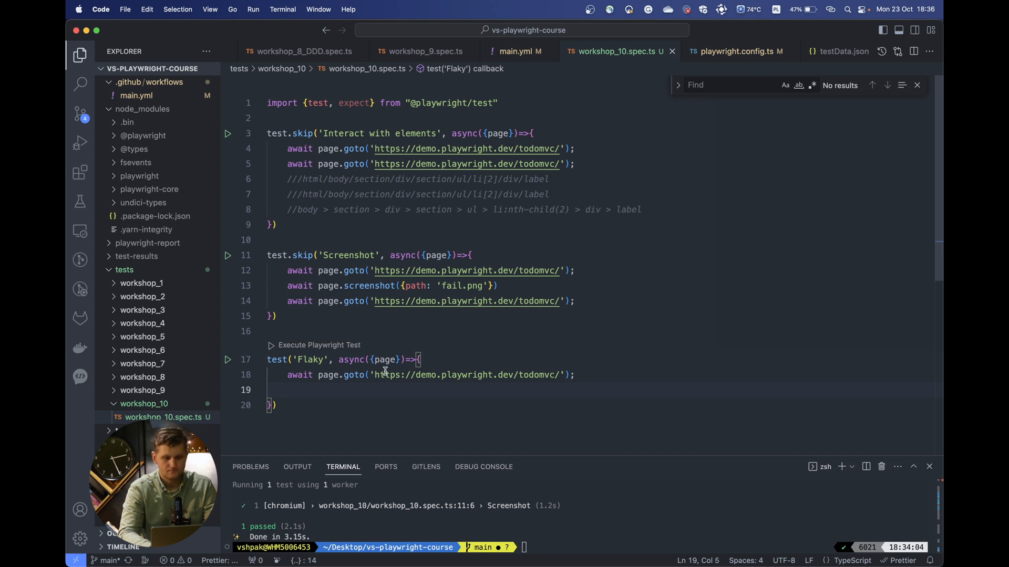
# Define const flaky = Math.random() < 0.5; inside the test body.
pyautogui.write('c')
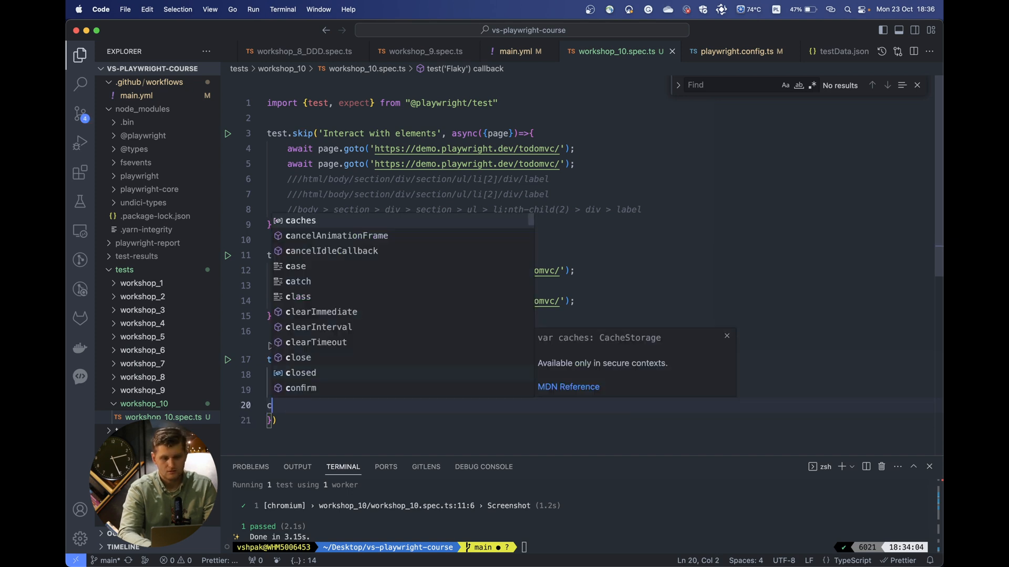
pyautogui.write('onst flak')
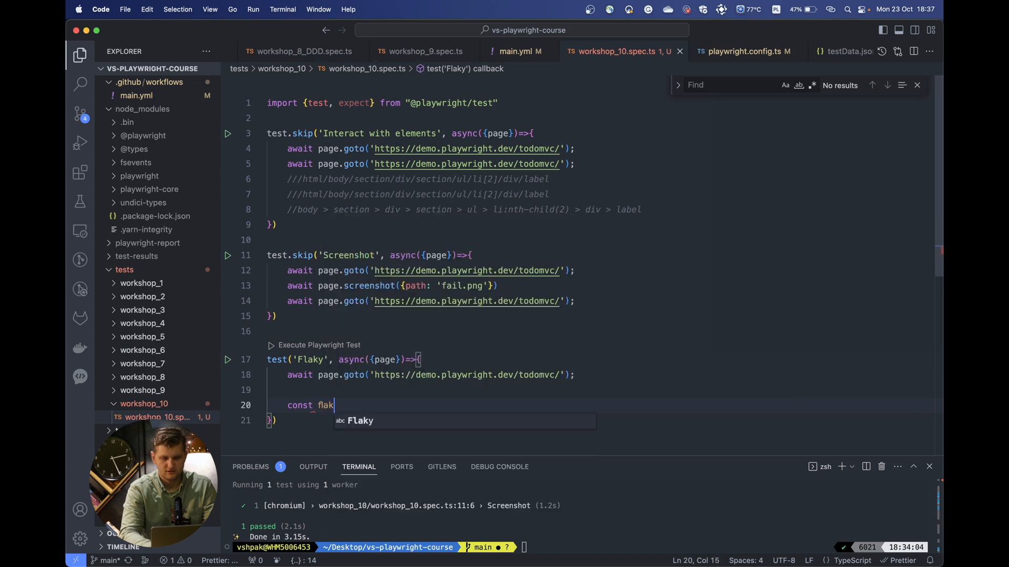
pyautogui.write('y =')
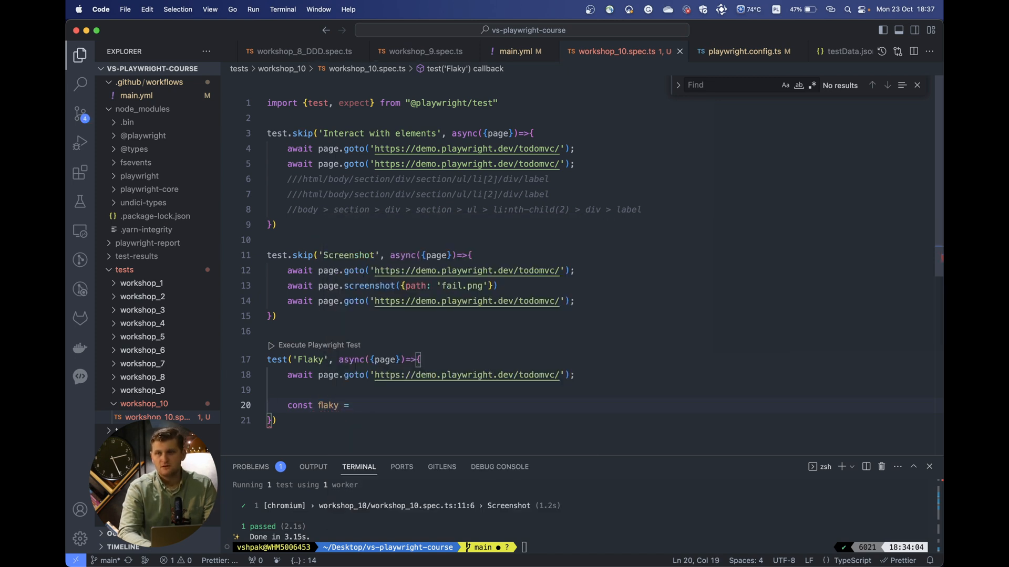
pyautogui.write('m')
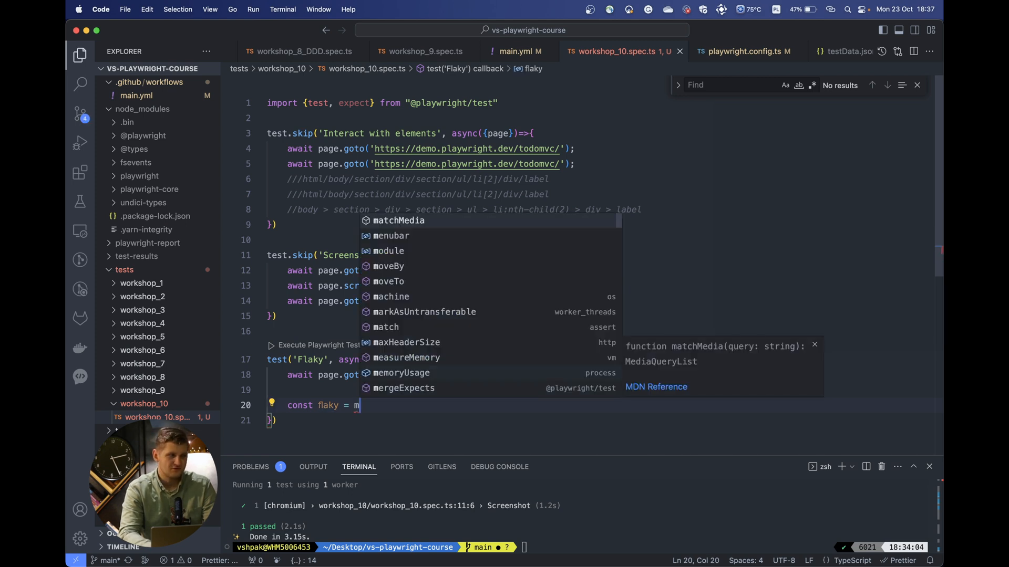
pyautogui.write('ath.')
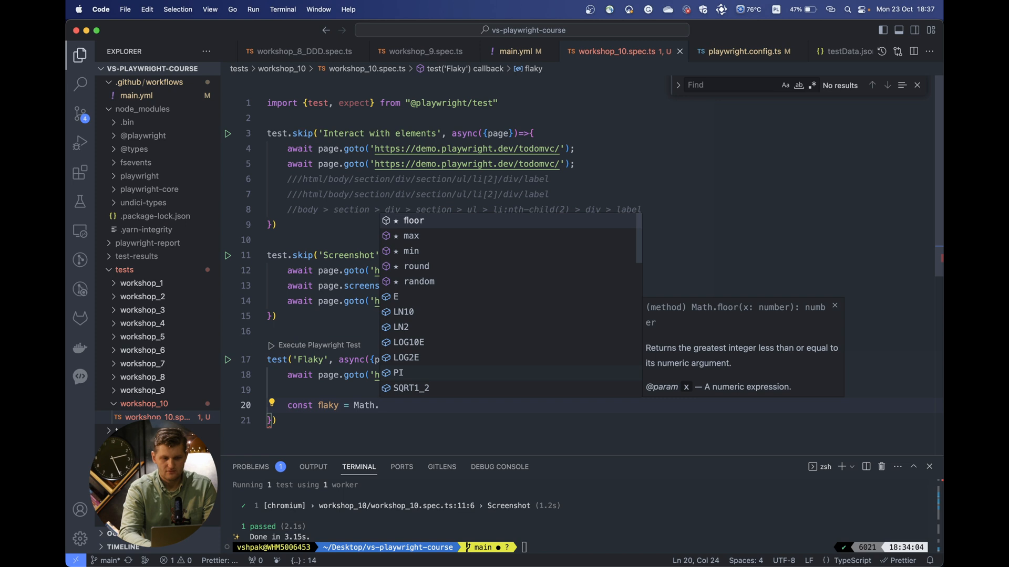
pyautogui.click(418, 282)
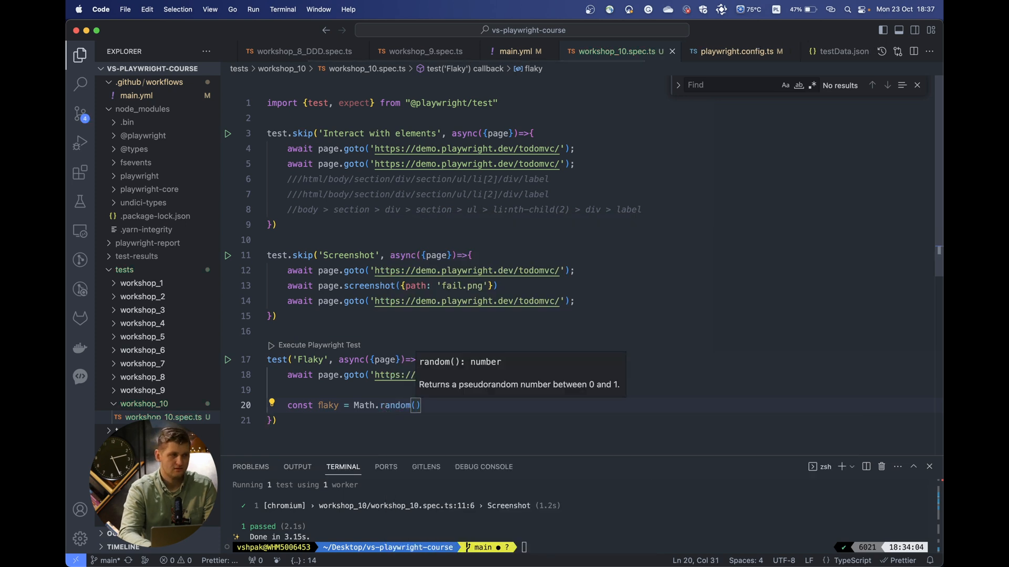
pyautogui.write('<')
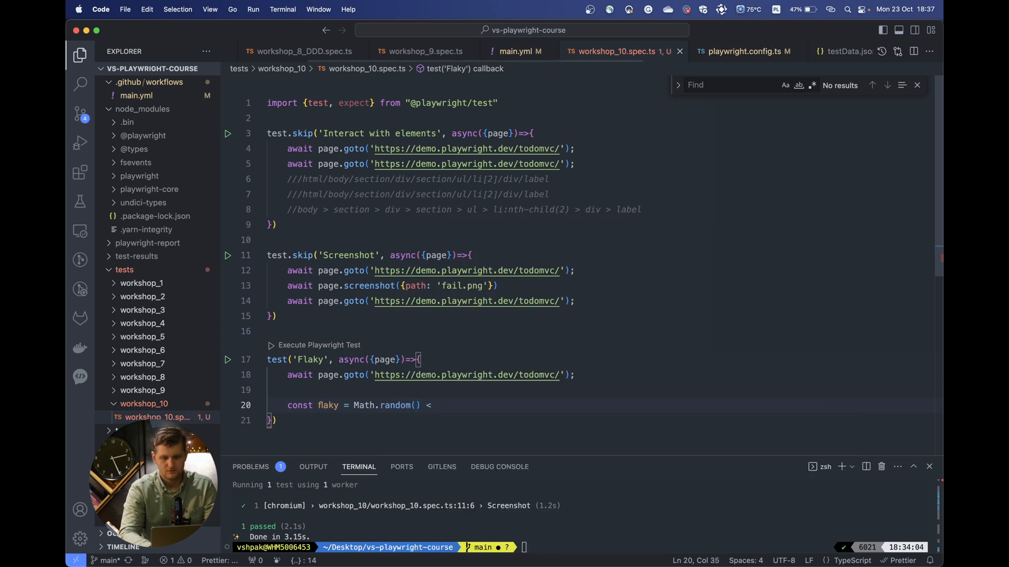
pyautogui.write('0.5;')
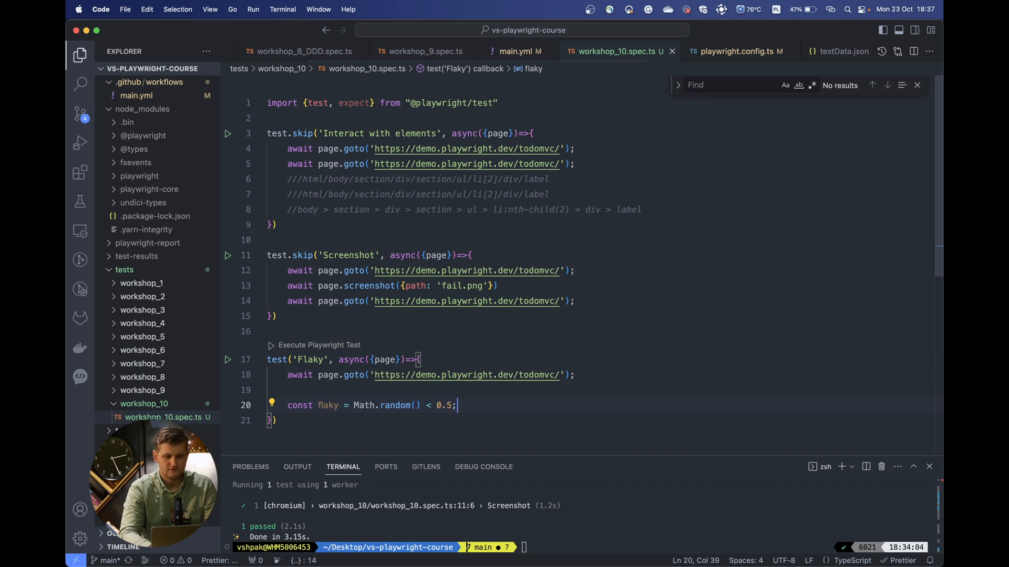
pyautogui.press('Enter')
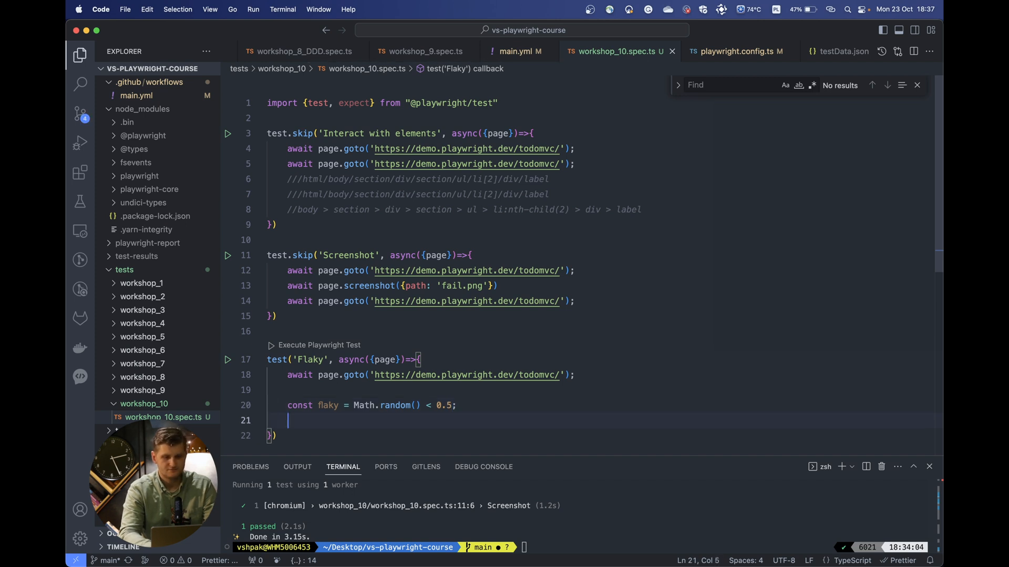
# Start an if (flaky) { block below the flaky constant.
pyautogui.write('if')
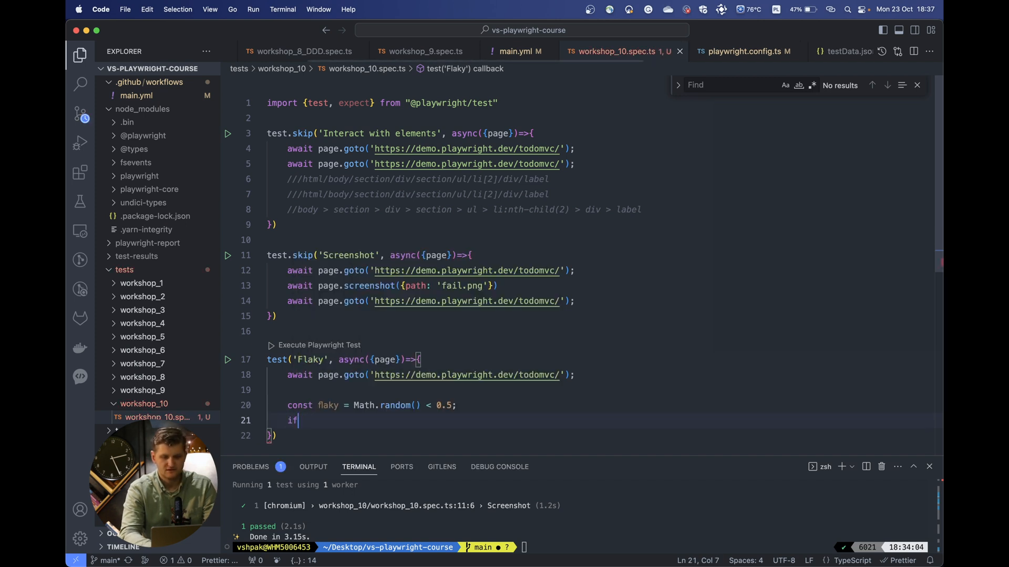
pyautogui.write('()')
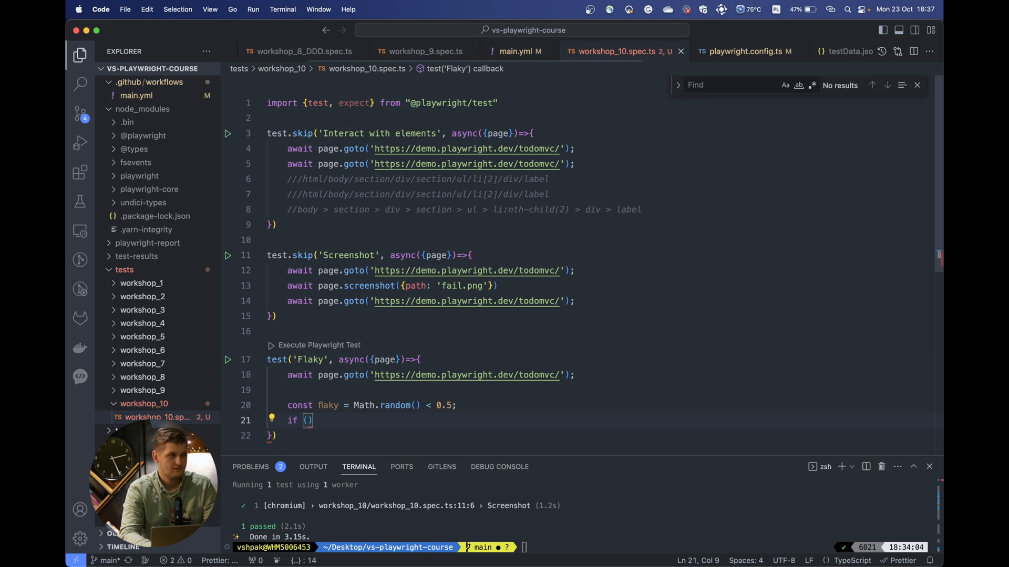
pyautogui.write('f')
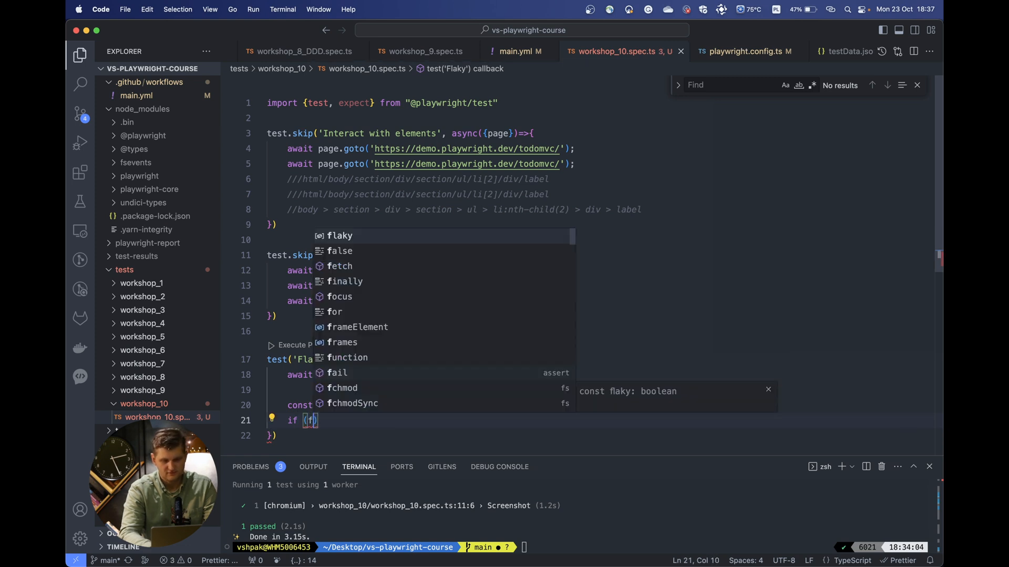
pyautogui.write('laky')
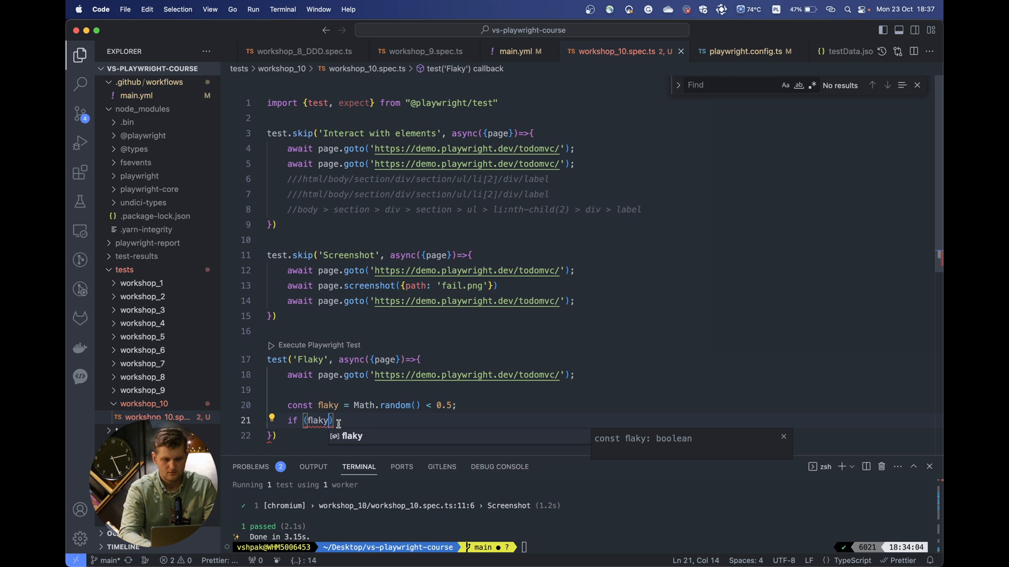
pyautogui.write('{')
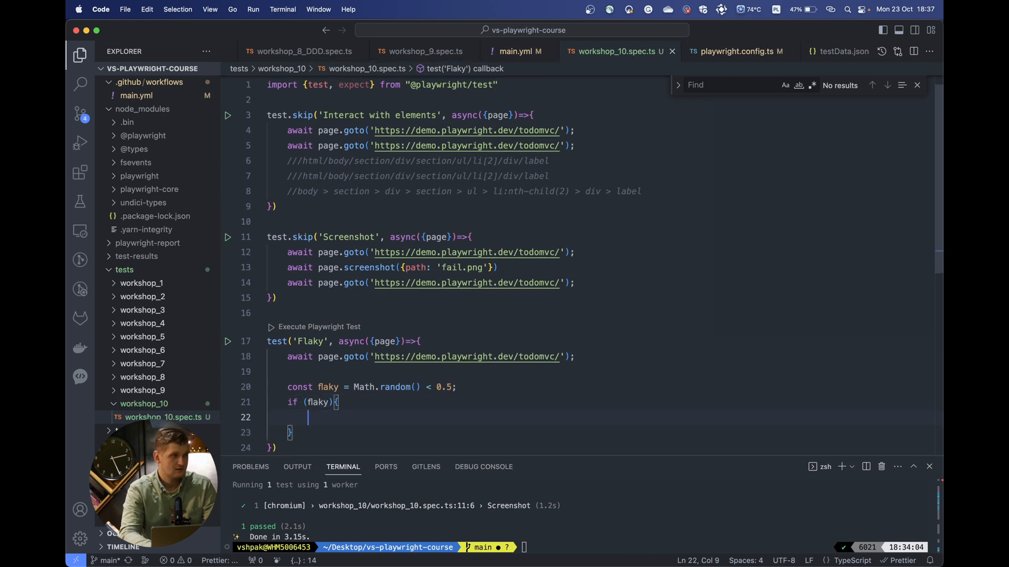
# Inside the if block, await page.waitForTimeout(1000) then await page.click('.non-existing-selector').
pyautogui.write('await page.')
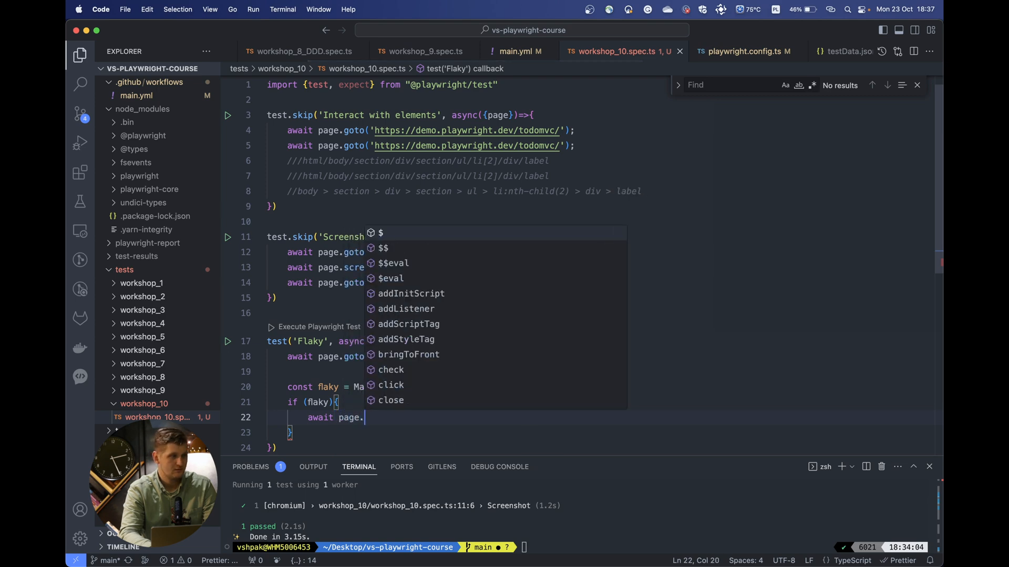
pyautogui.write('waitForTimeout(')
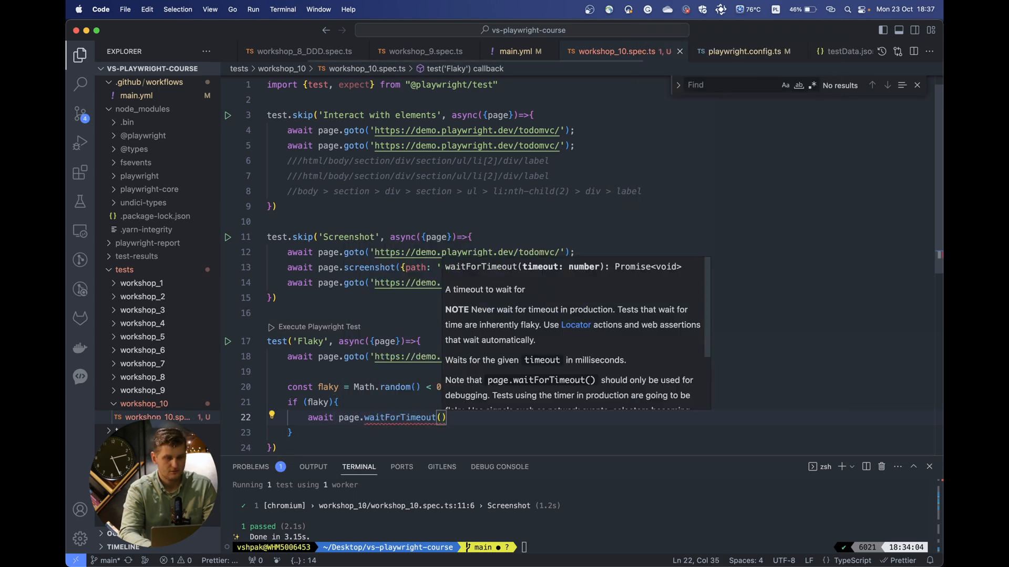
pyautogui.write('100')
pyautogui.write('await page.')
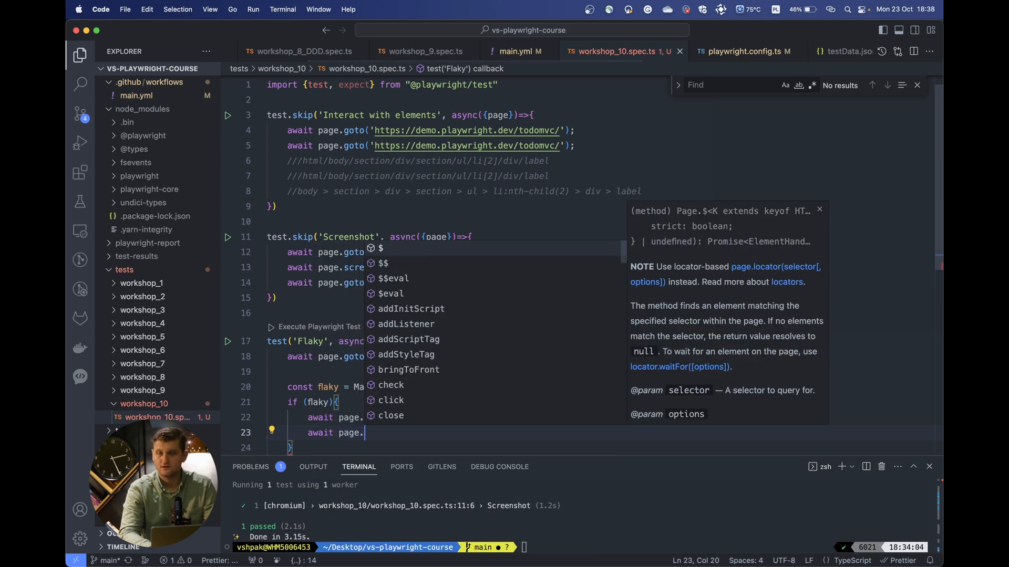
pyautogui.write('click')
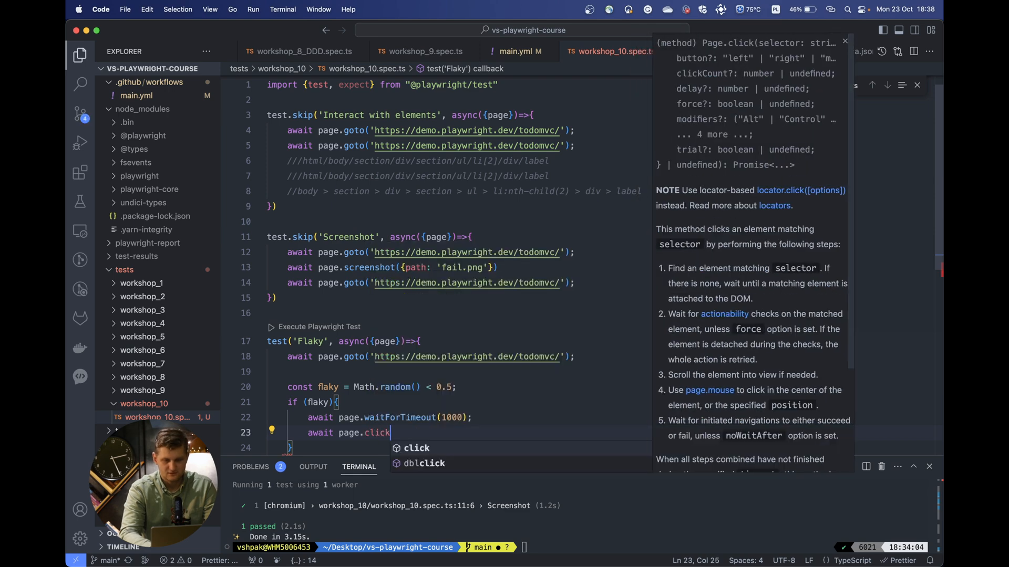
pyautogui.write('()')
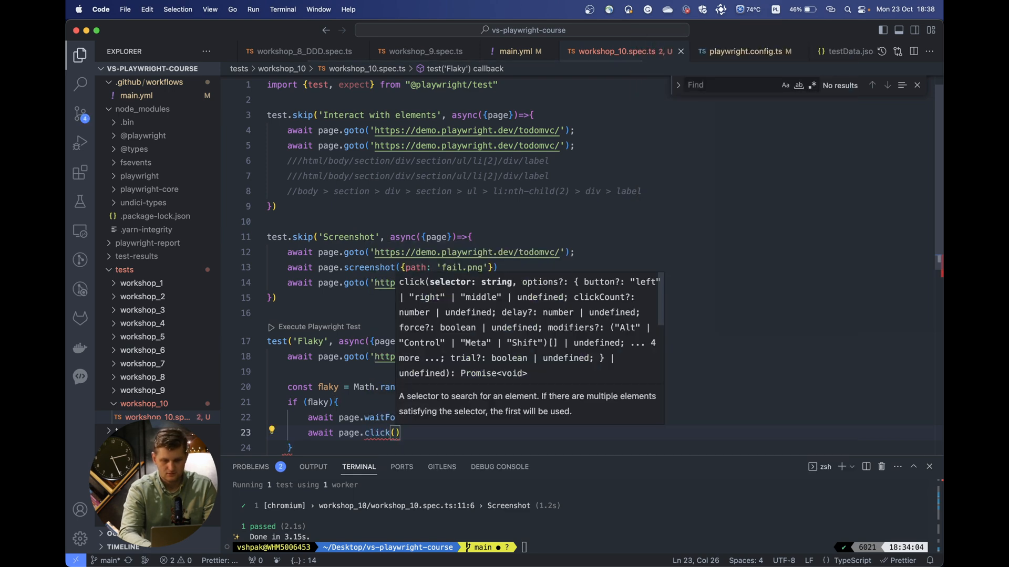
pyautogui.write("'non-existing-selector")
pyautogui.click(331, 341)
pyautogui.write('.onl')
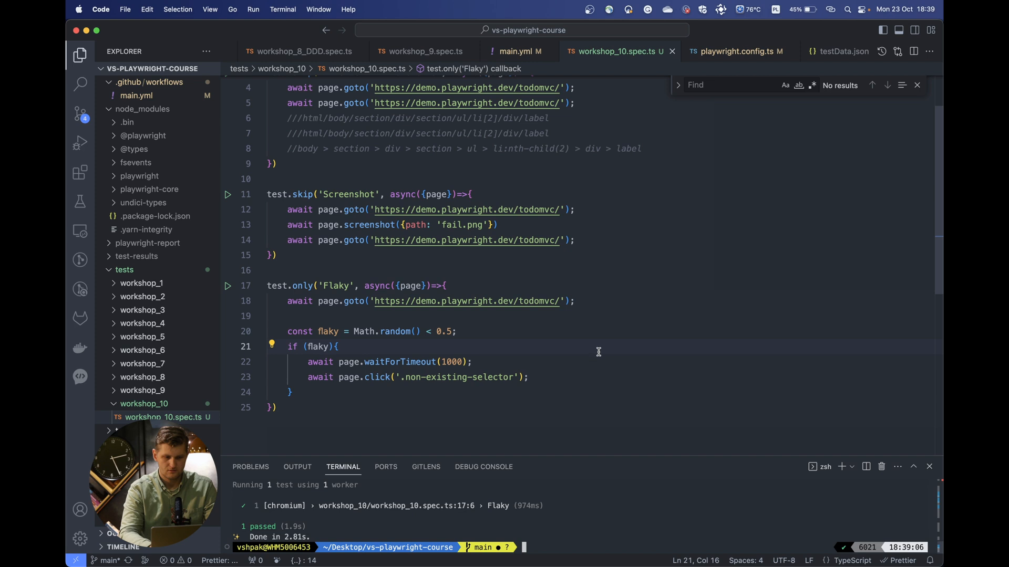
# Run `yarn playwright test --project chromium` in the terminal to execute only the Flaky test.
pyautogui.write('yarn playwright test --project chromium')
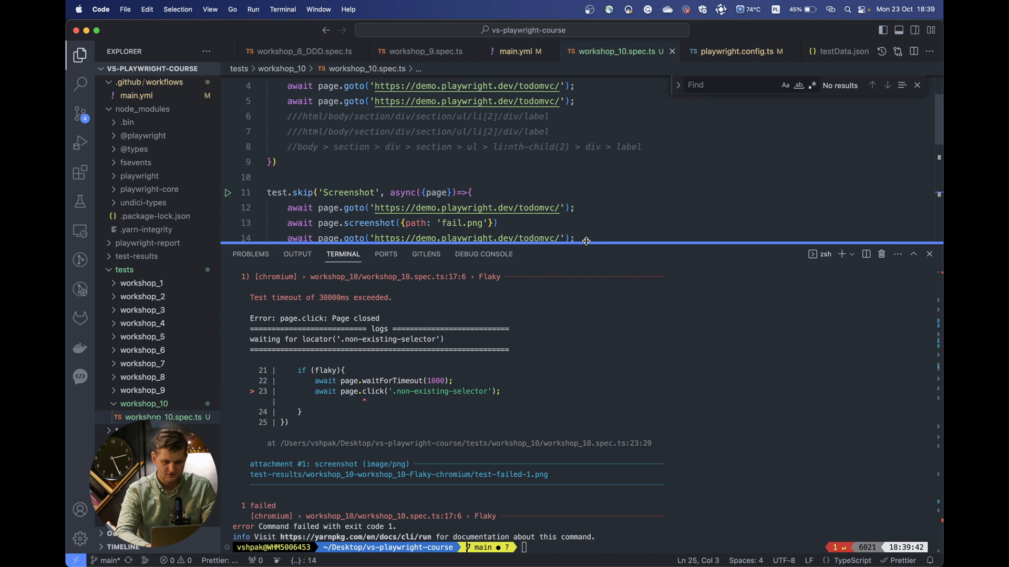
pyautogui.moveTo(512, 393)
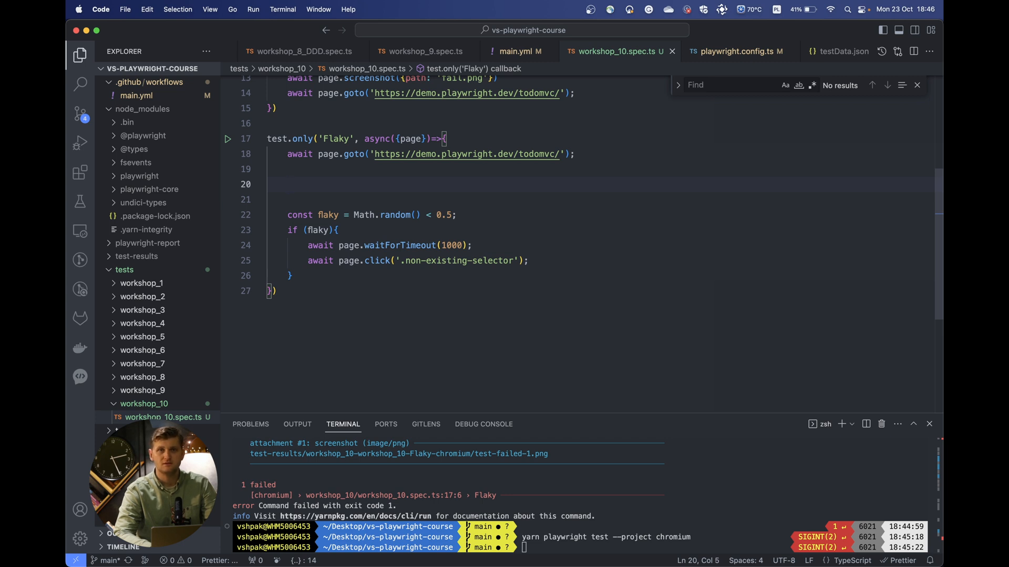
# Register page.on('response', (response) => { ... }) above the flaky check.
pyautogui.write('page(')
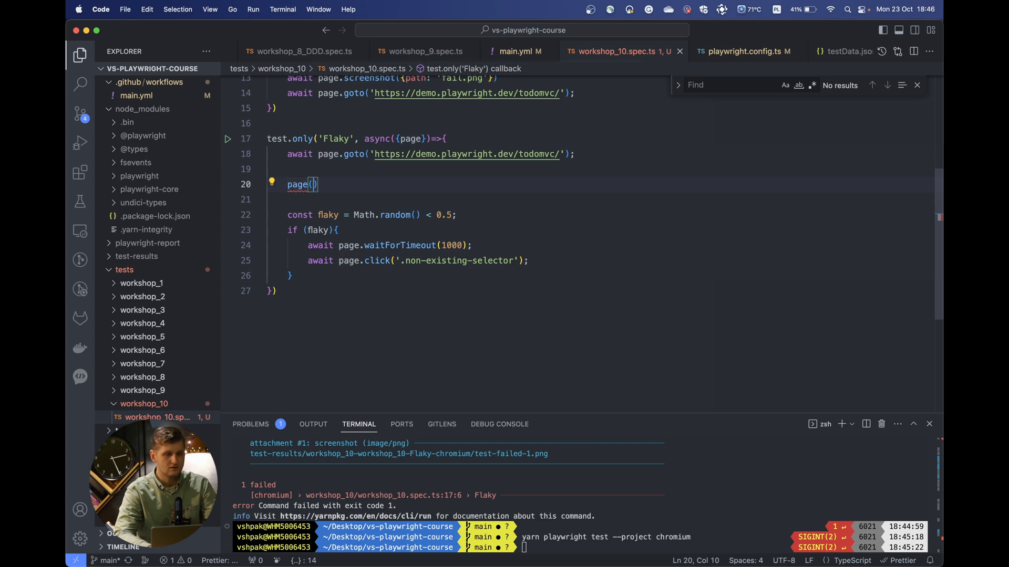
pyautogui.write('.on')
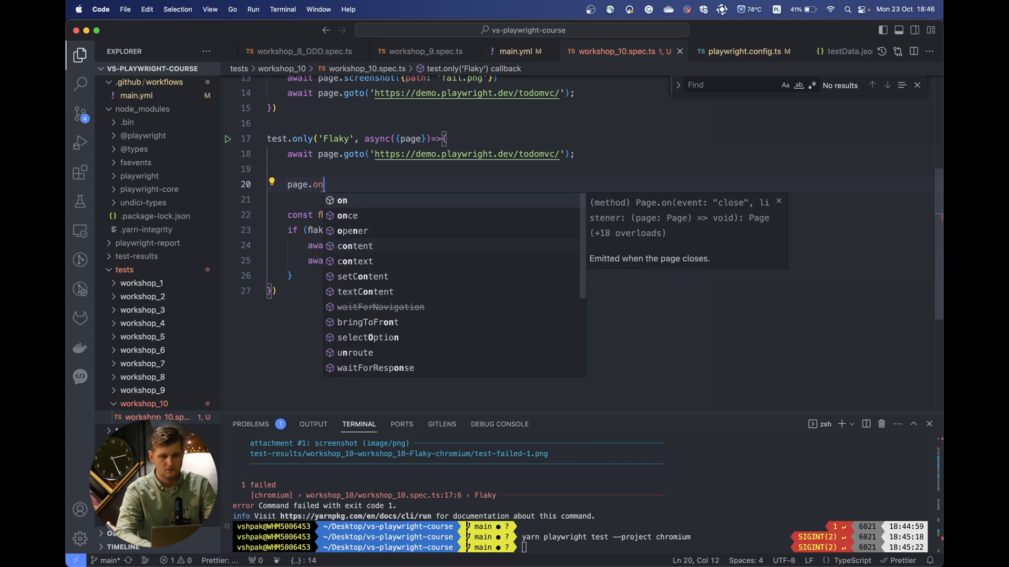
pyautogui.press('Enter')
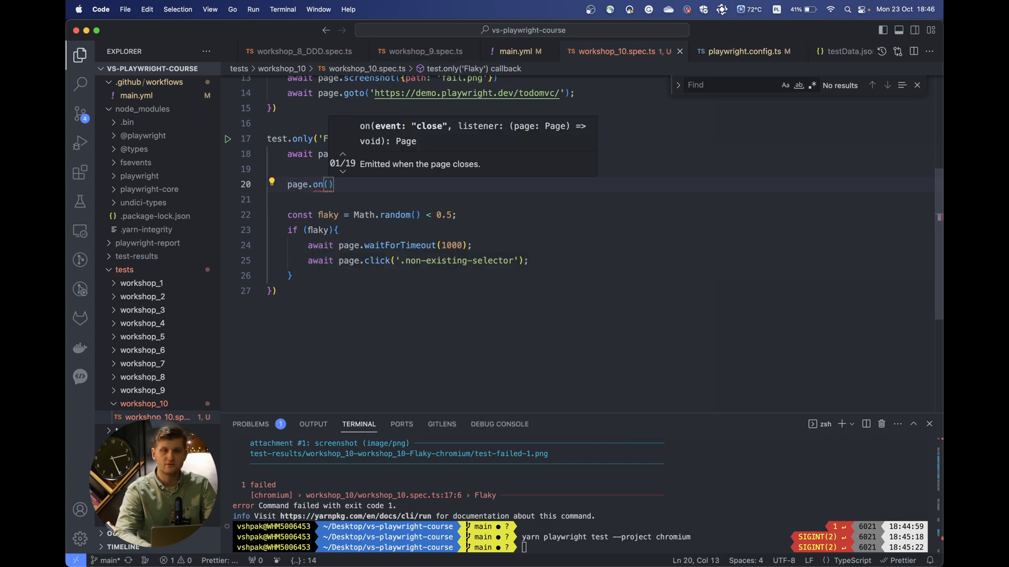
pyautogui.write("'respon'")
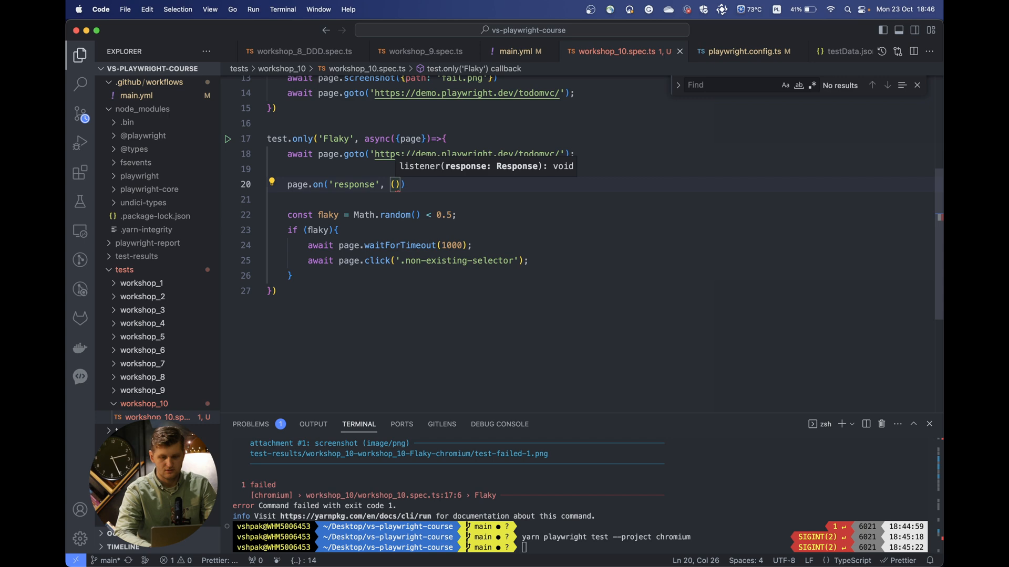
pyautogui.write('response')
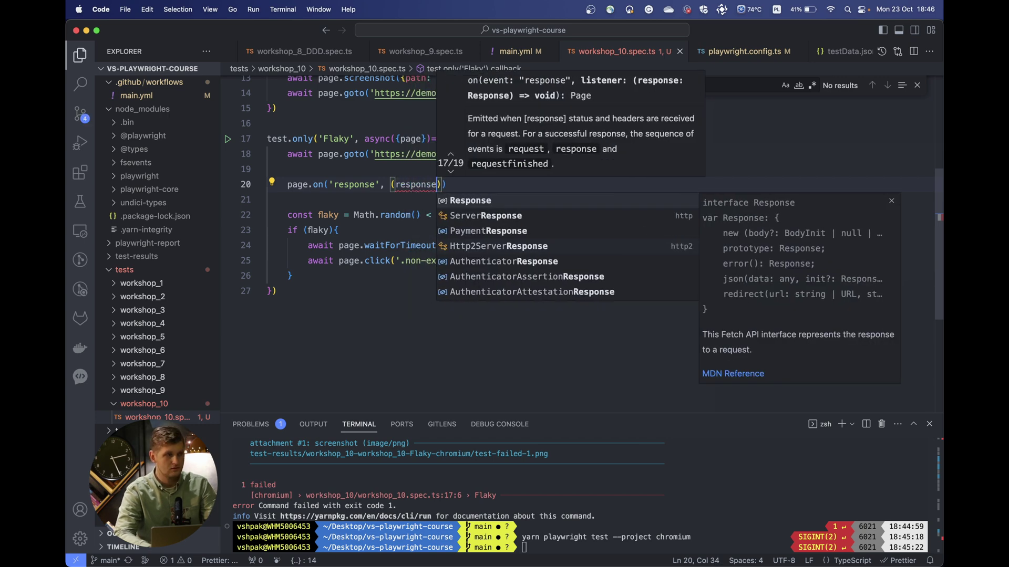
pyautogui.write('+>')
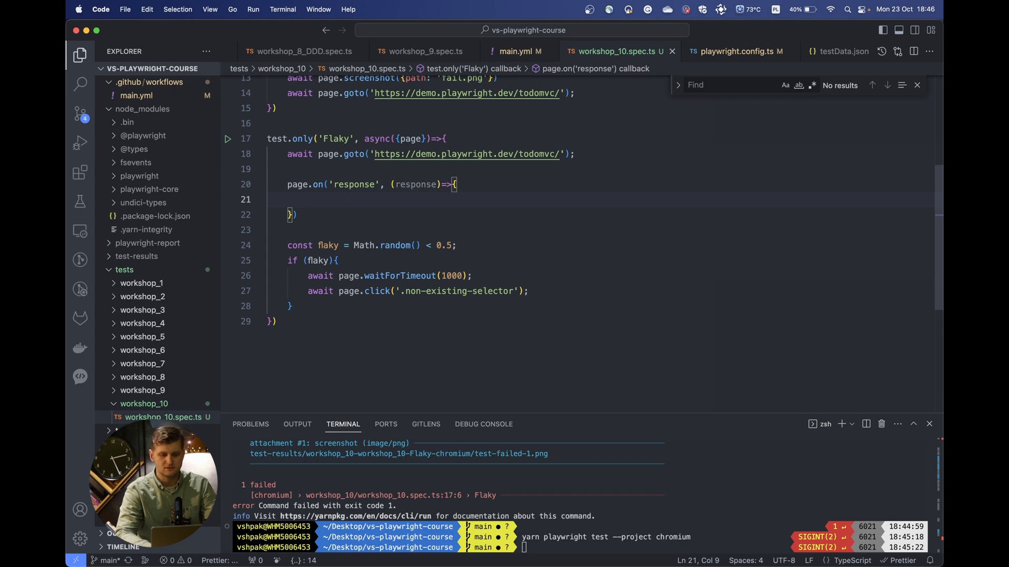
# Log a `Received from :${response.url()}` template string inside the listener.
pyautogui.write('console')
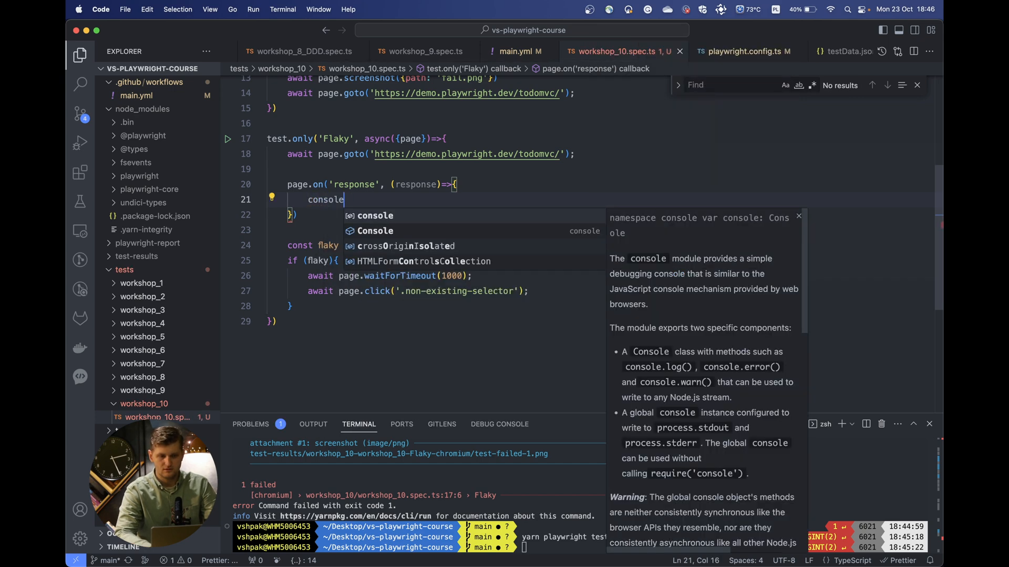
pyautogui.write('.log(')
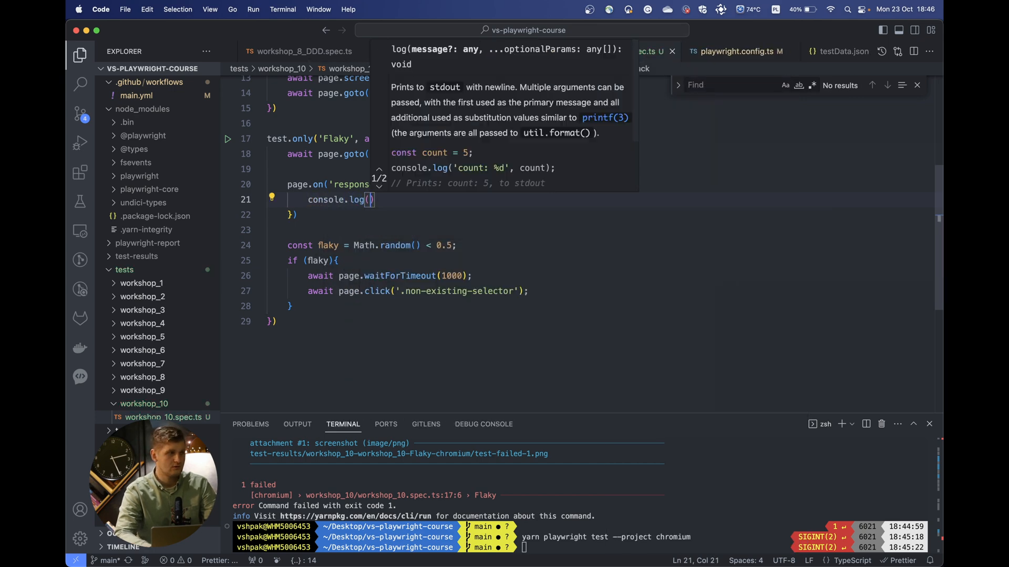
pyautogui.write('`')
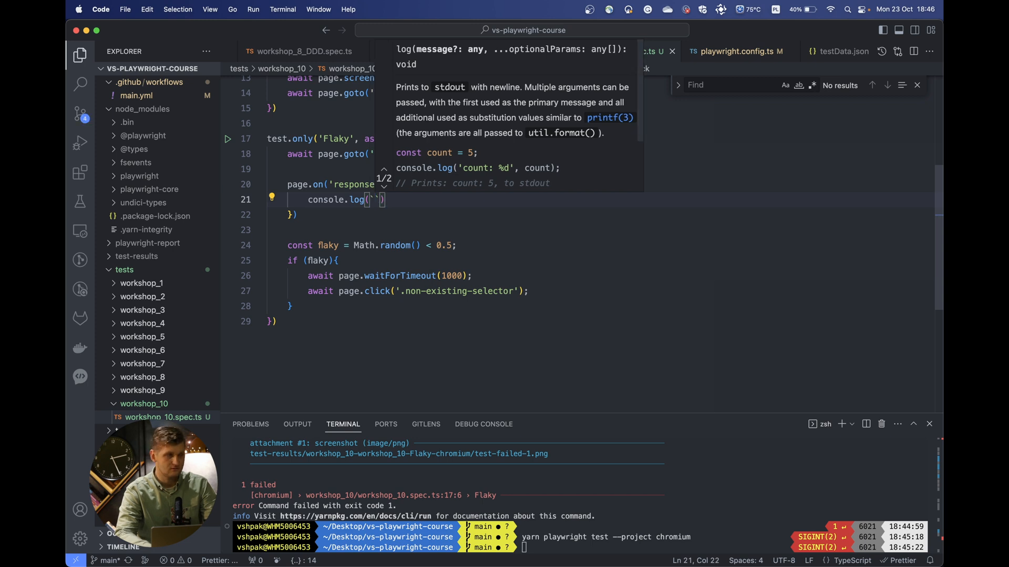
pyautogui.write('Received from :')
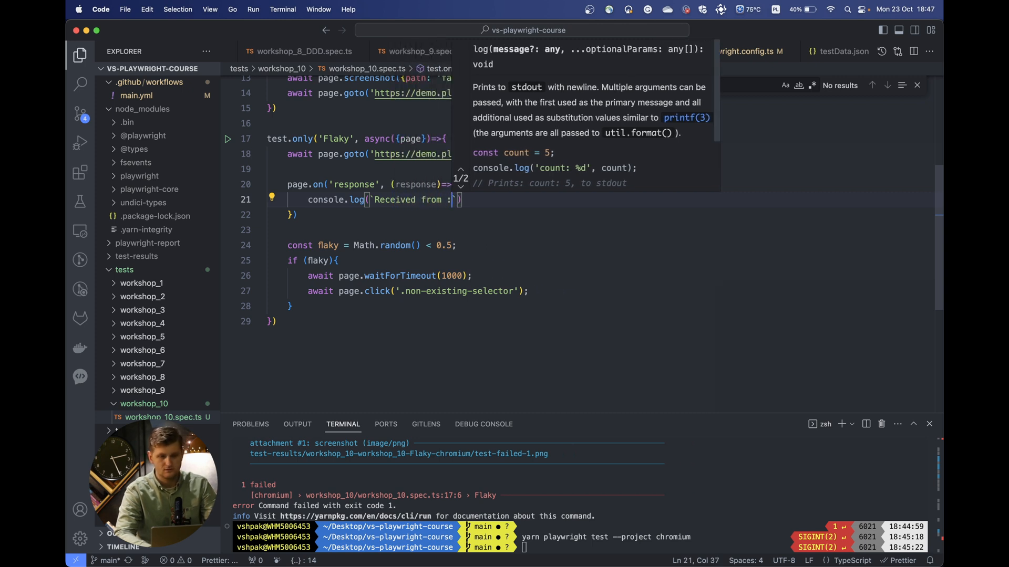
pyautogui.write('${}')
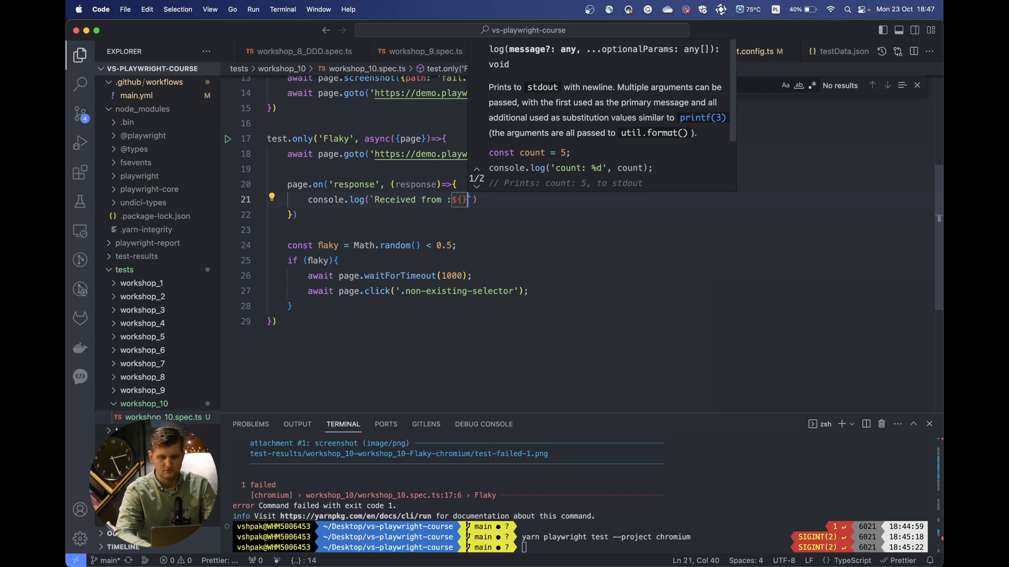
pyautogui.write('response.url(')
pyautogui.click(358, 138)
pyautogui.write('skip')
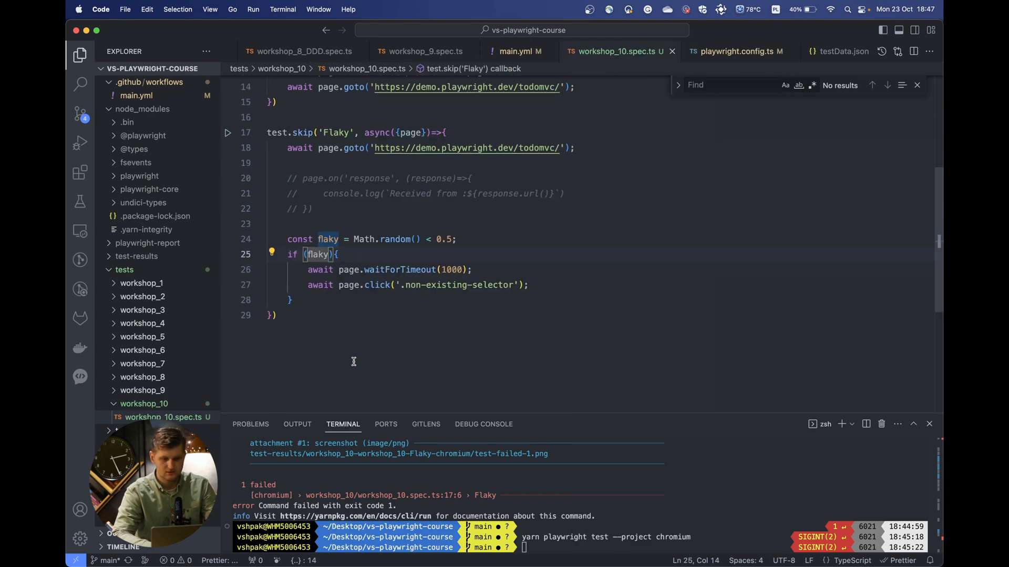
# Enter `git commit` in the integrated terminal to begin committing the changes.
pyautogui.write('git commit')
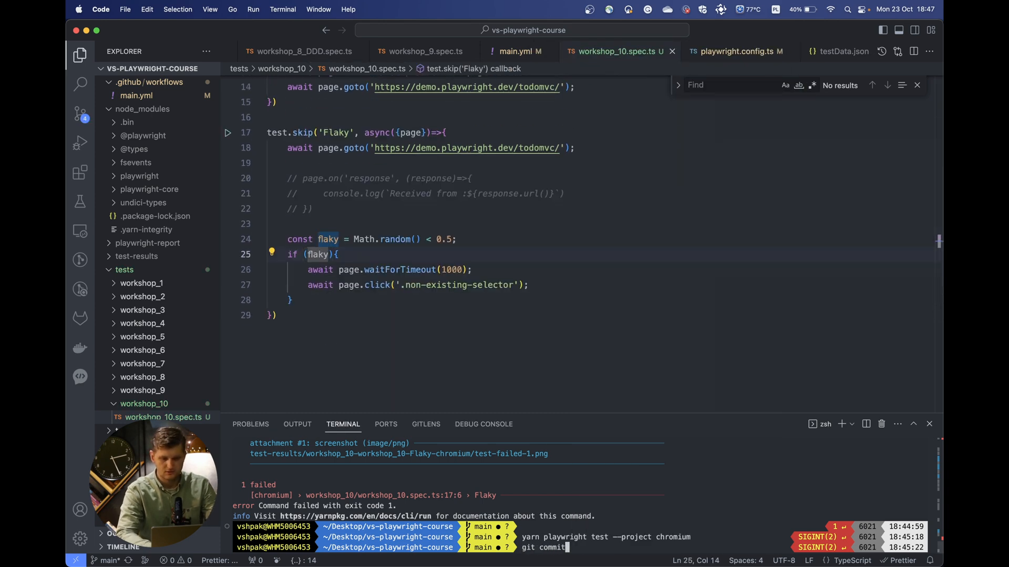